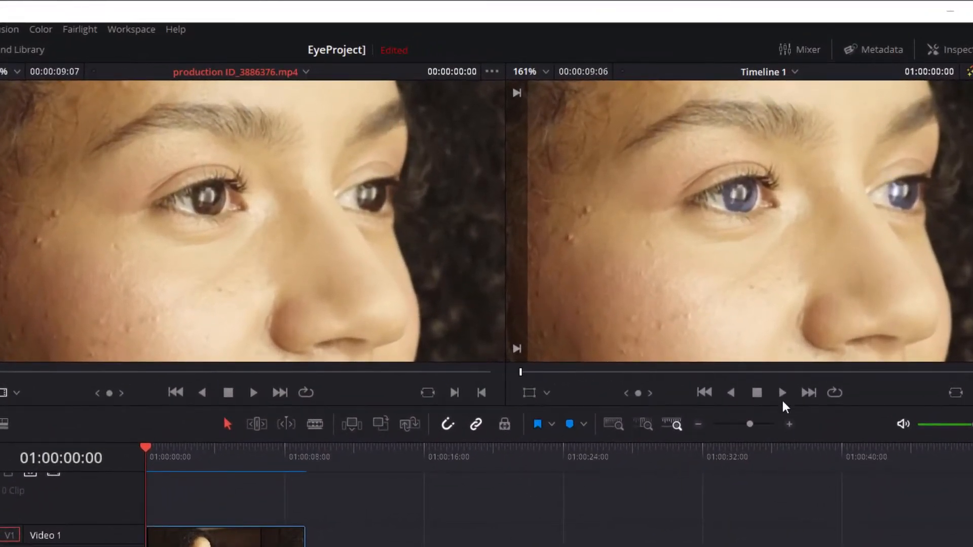
# Step: Preview the finished blue-eyed timeline and the original brown-eyed source clip, then reset both to their start
pyautogui.click(781, 392)
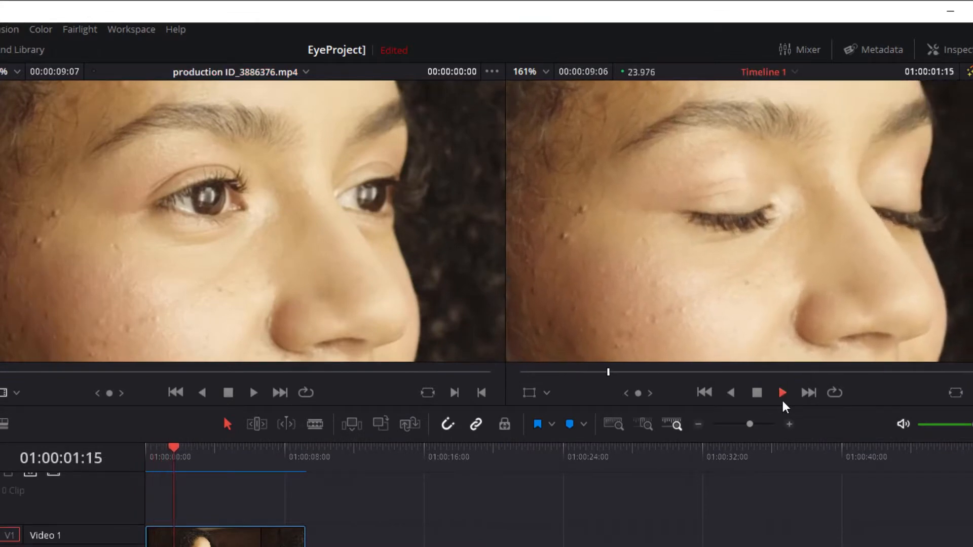
pyautogui.click(782, 392)
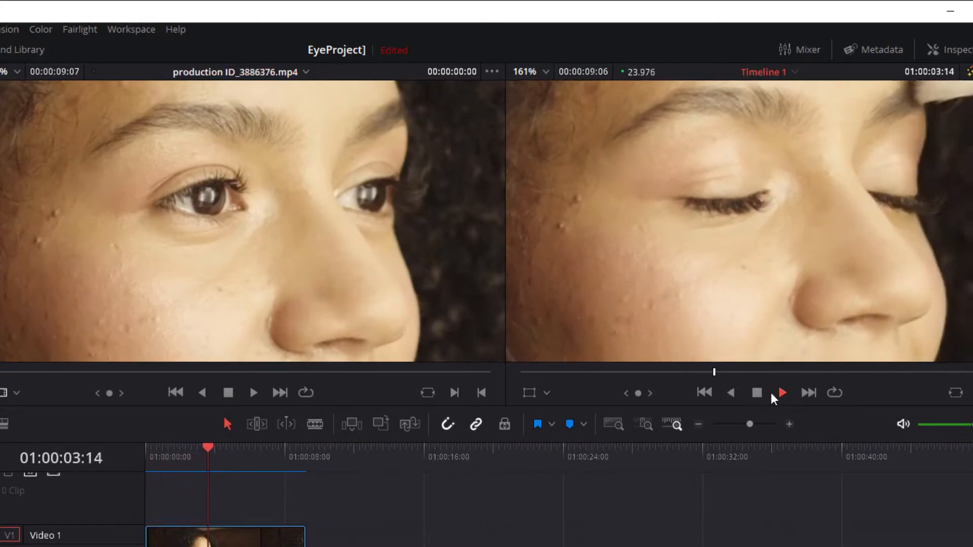
pyautogui.click(781, 393)
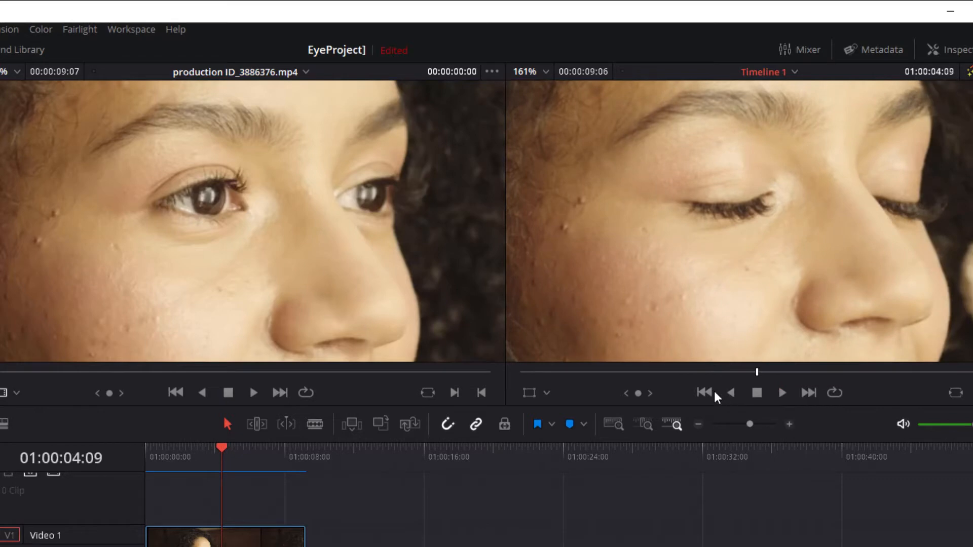
pyautogui.click(704, 393)
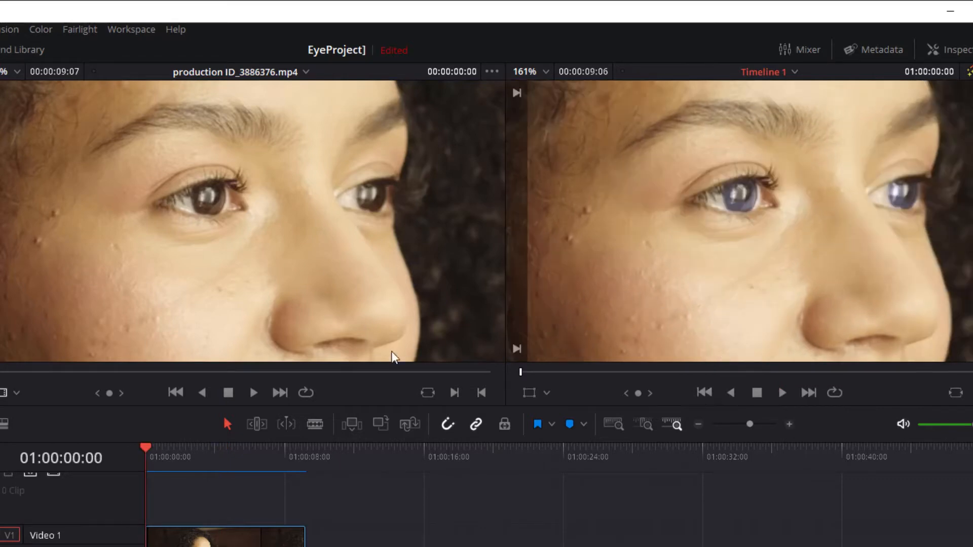
pyautogui.click(253, 392)
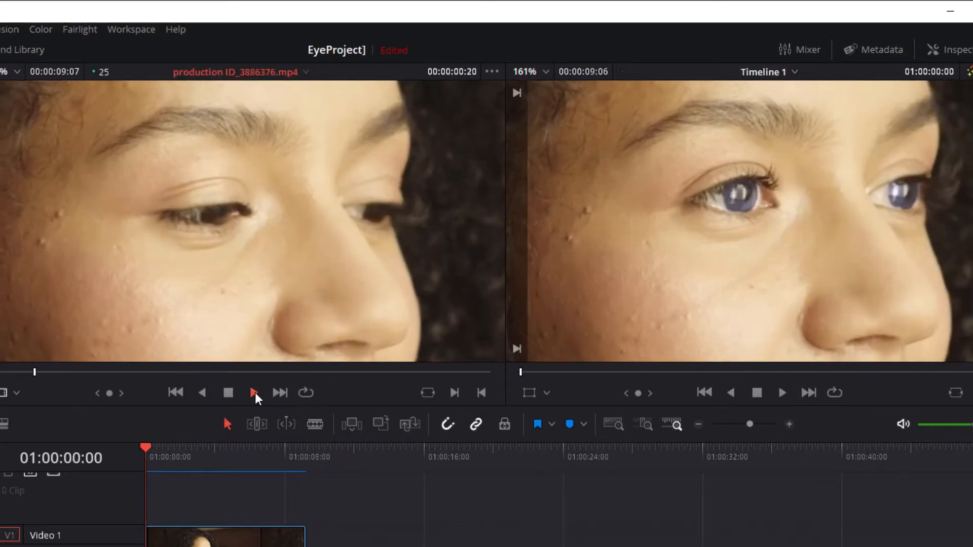
pyautogui.click(252, 392)
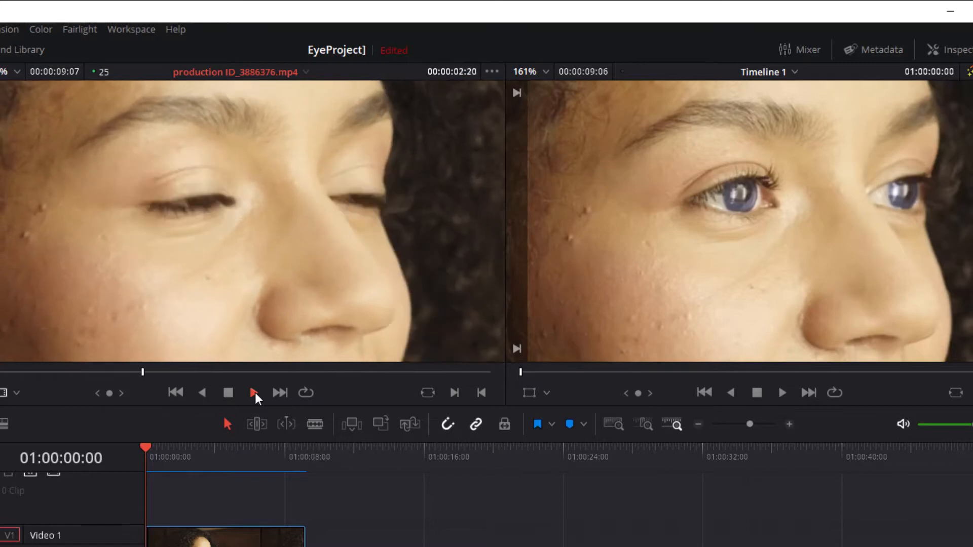
pyautogui.click(253, 393)
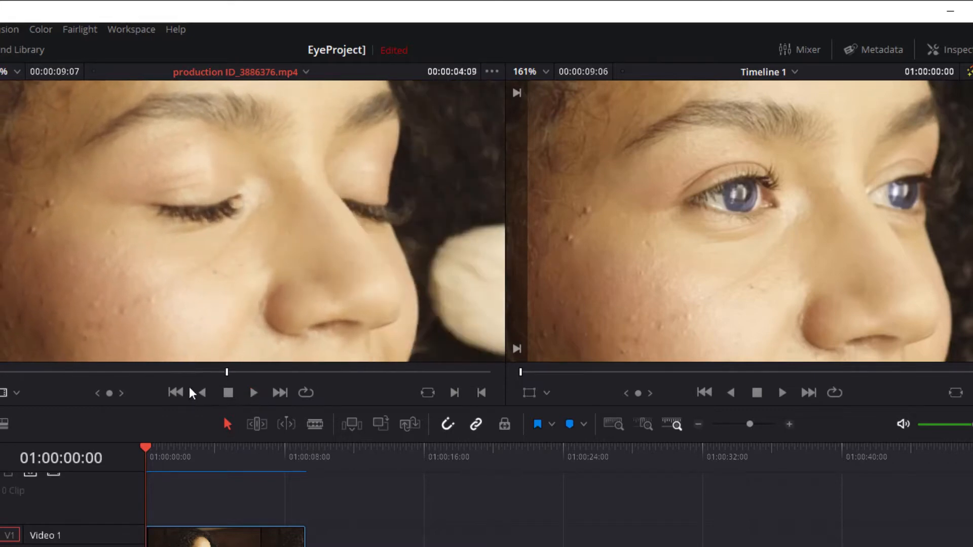
pyautogui.click(175, 394)
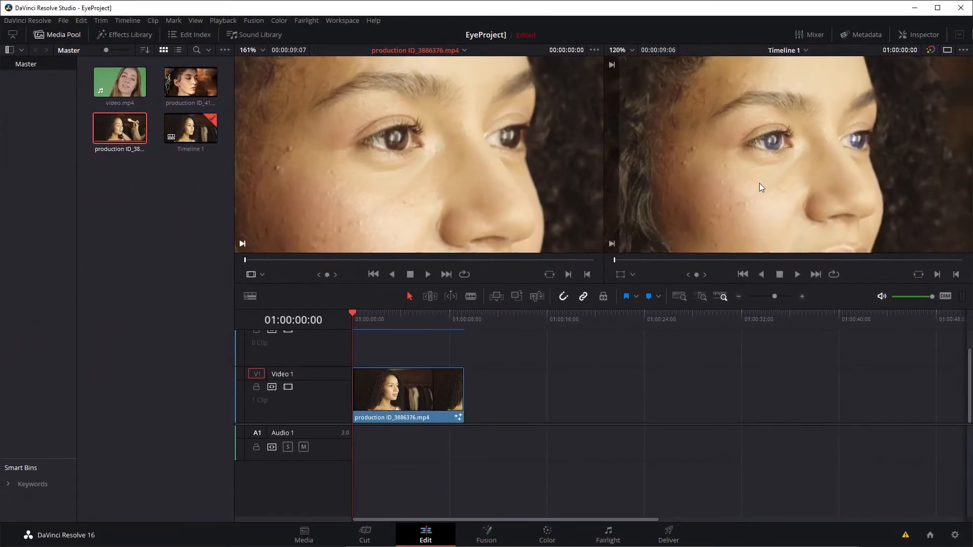
# Step: Start a new untitled project holding the eye clip on Timeline 1
pyautogui.click(617, 50)
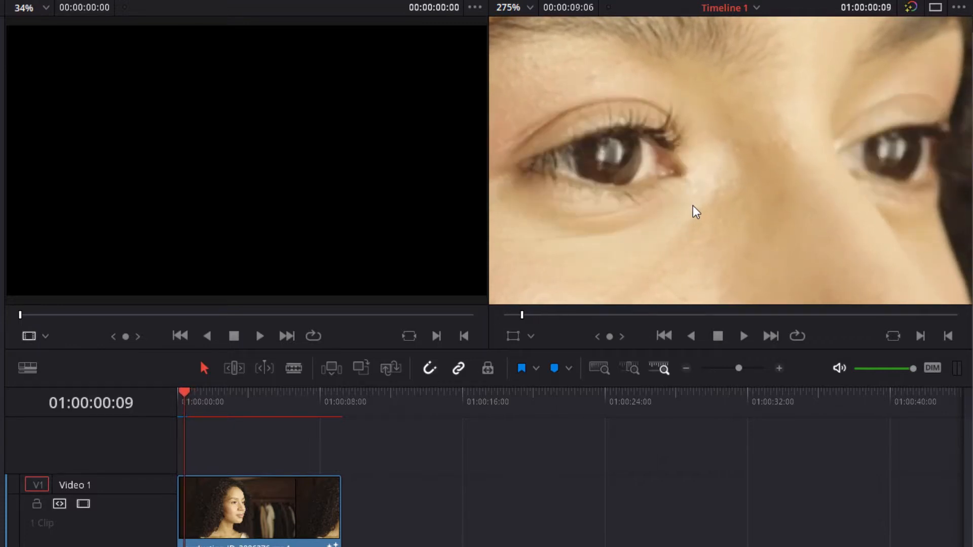
pyautogui.click(463, 336)
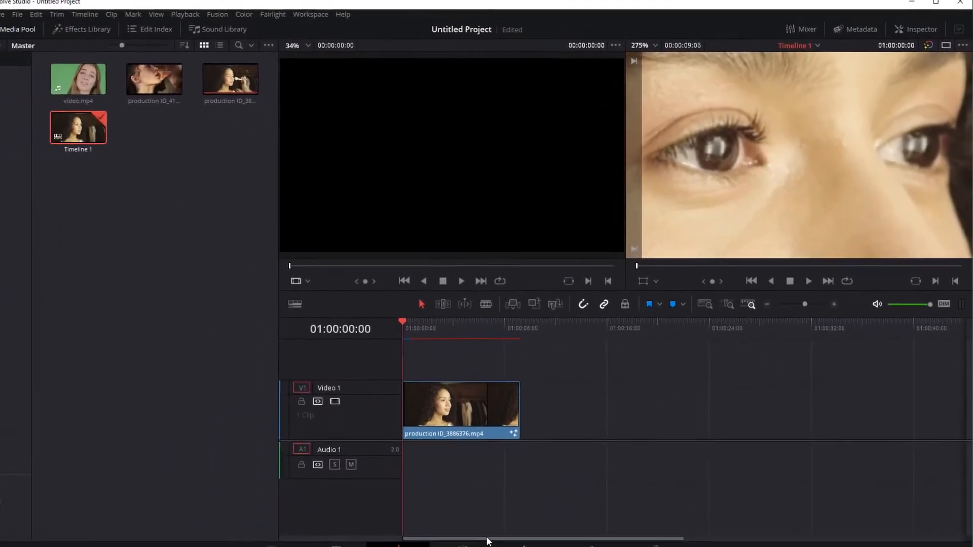
# Step: Bring the clip into Fusion and add a Polygon mask to outline the iris
pyautogui.click(485, 535)
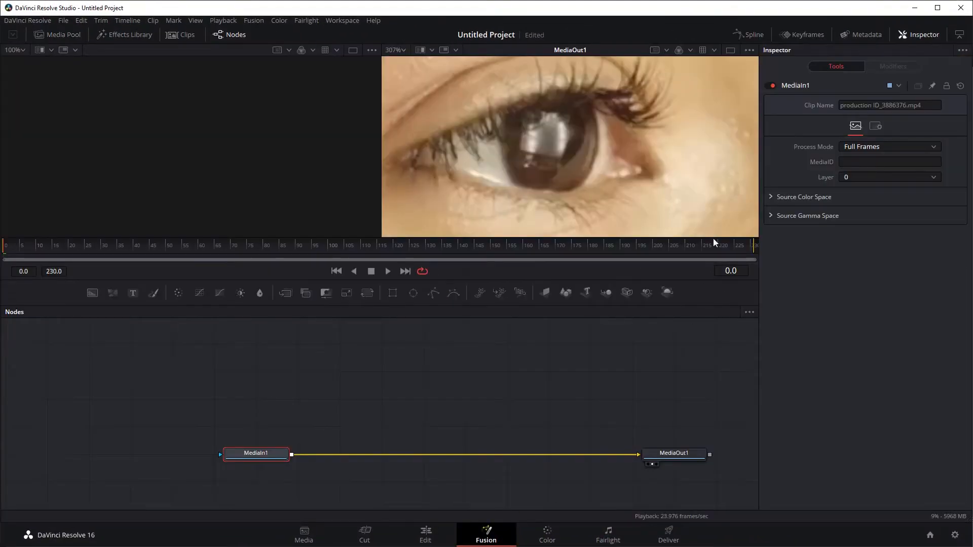
pyautogui.moveTo(634, 157)
pyautogui.write('pol')
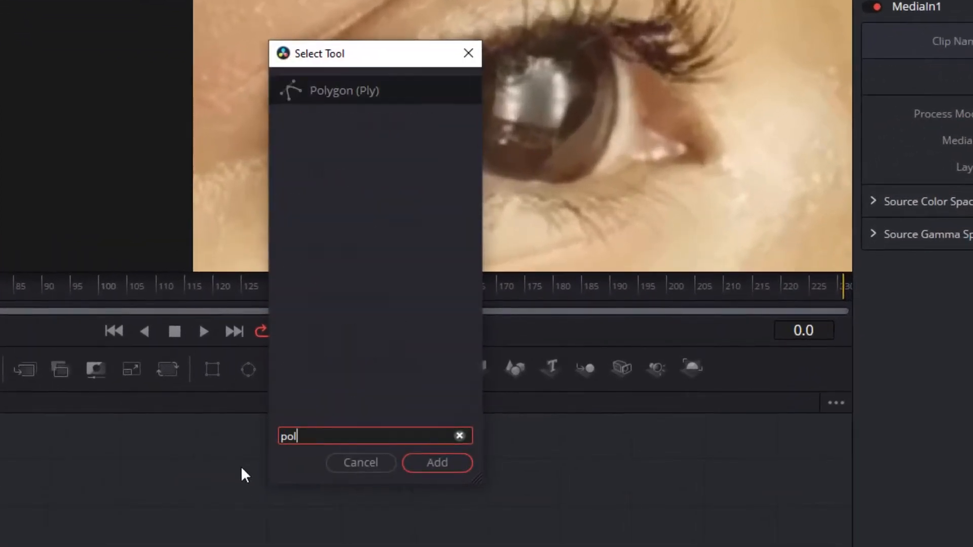
pyautogui.click(436, 462)
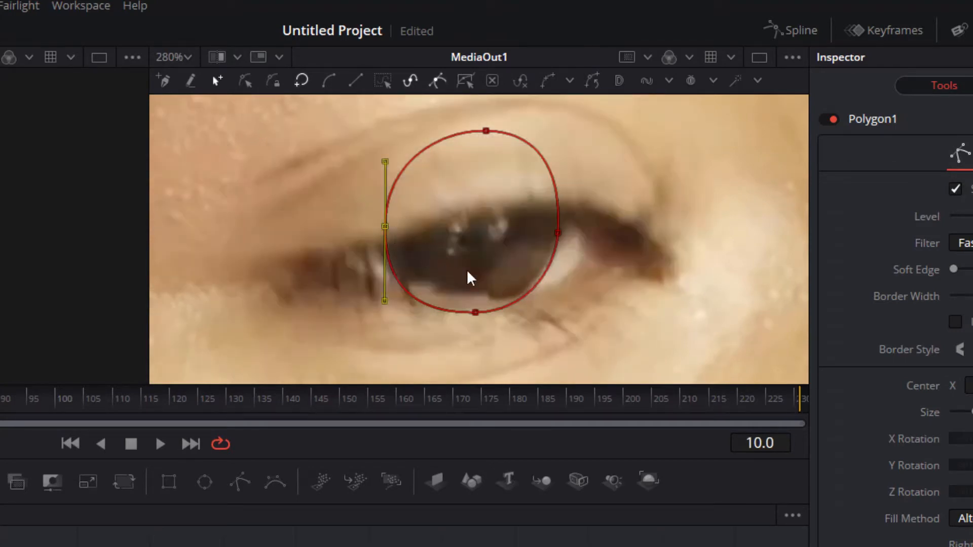
pyautogui.moveTo(409, 237)
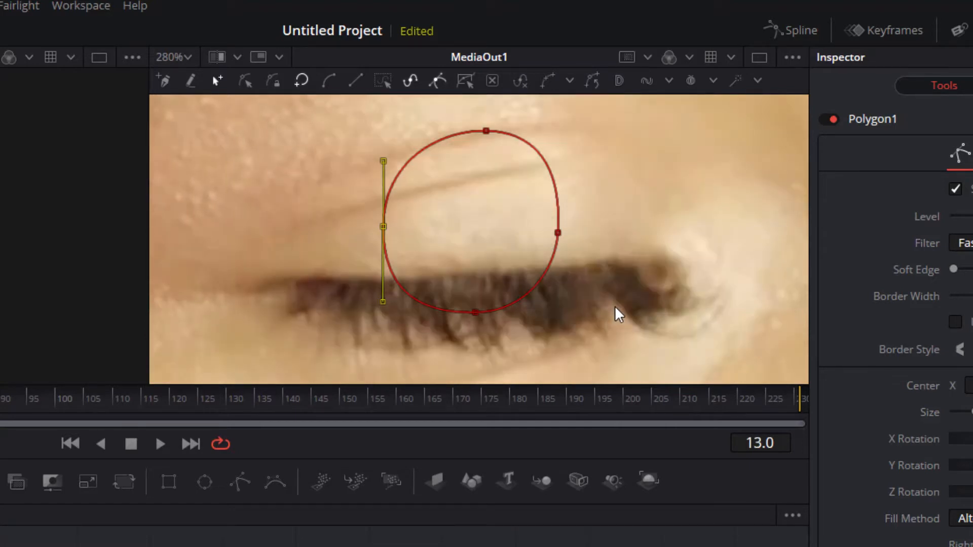
pyautogui.moveTo(397, 239)
pyautogui.write('Scree')
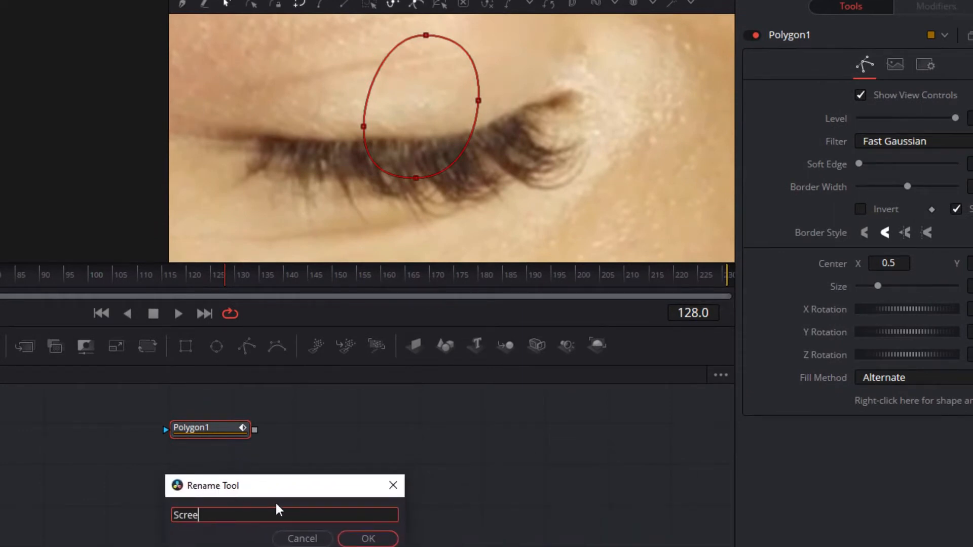
# Step: Name the masks ScreenLeft_Eye and ScreenRight_Eye, the second animated over the screen-right iris
pyautogui.click(367, 538)
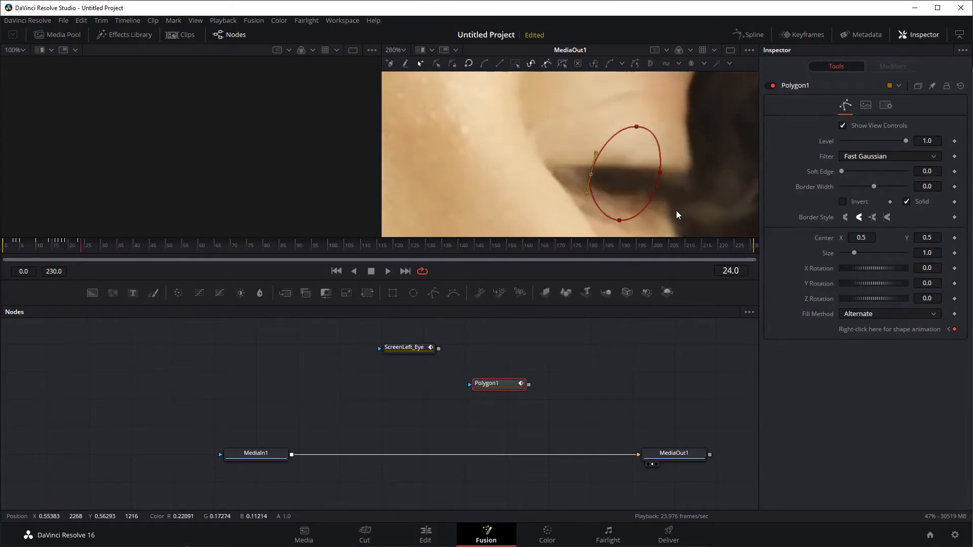
pyautogui.click(184, 240)
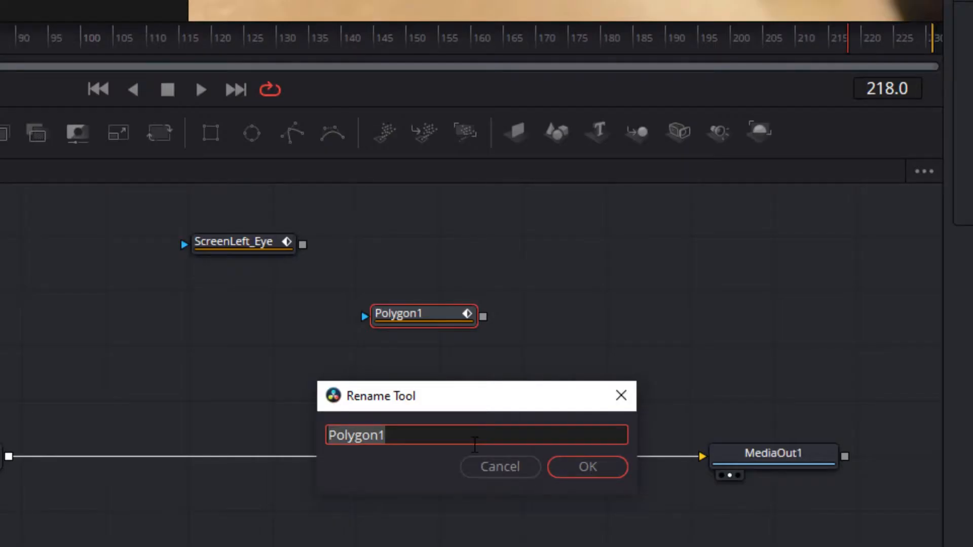
pyautogui.write('ScreenRight')
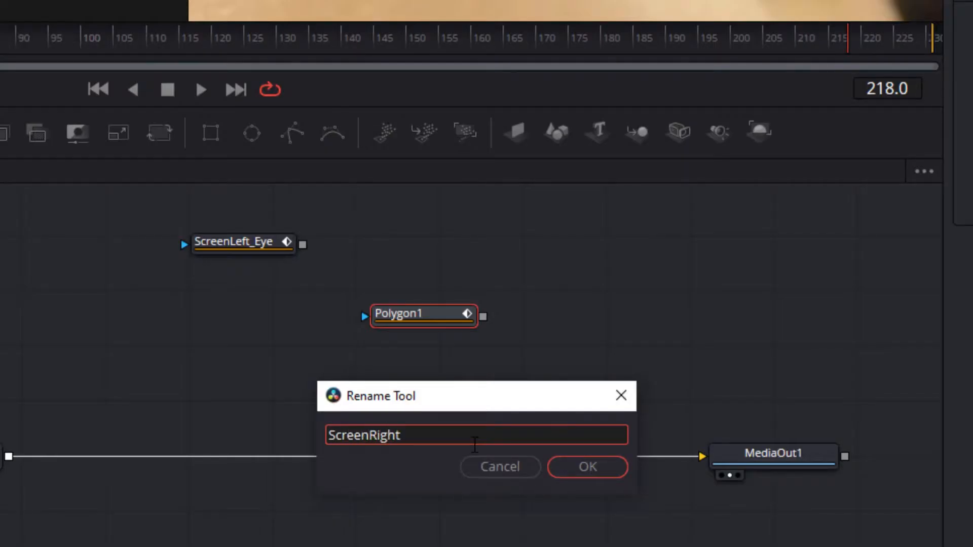
pyautogui.click(586, 466)
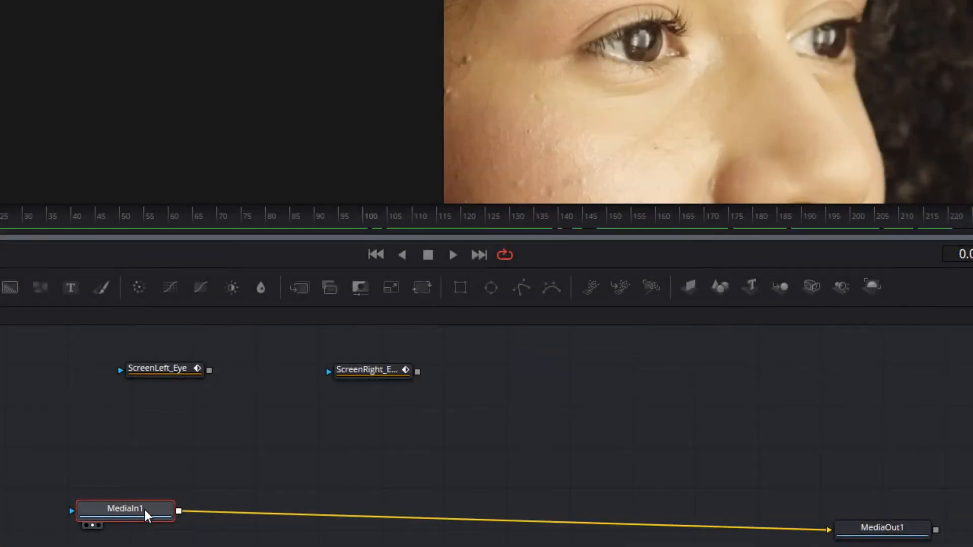
# Step: Add a Color Corrector after MediaIn1 and select it for adjustment
pyautogui.write('colo')
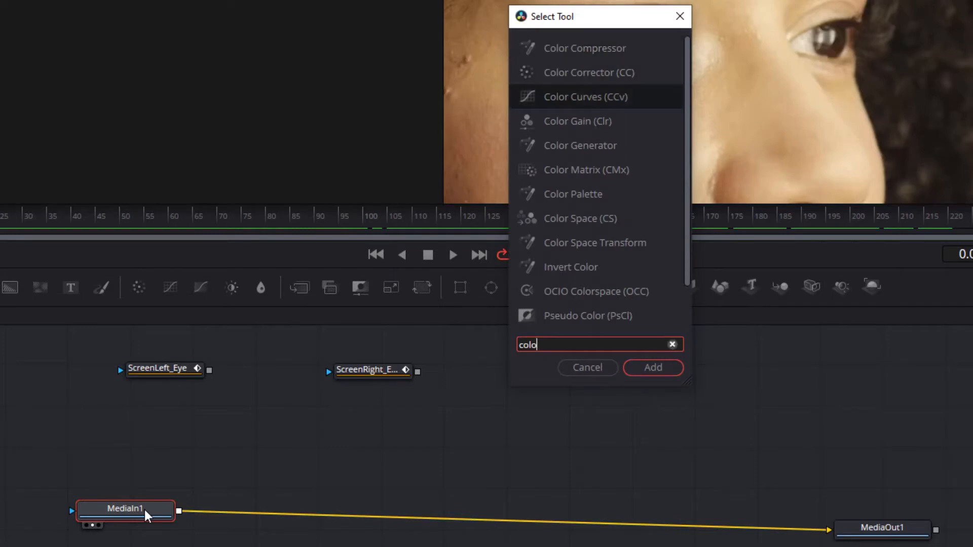
pyautogui.click(651, 367)
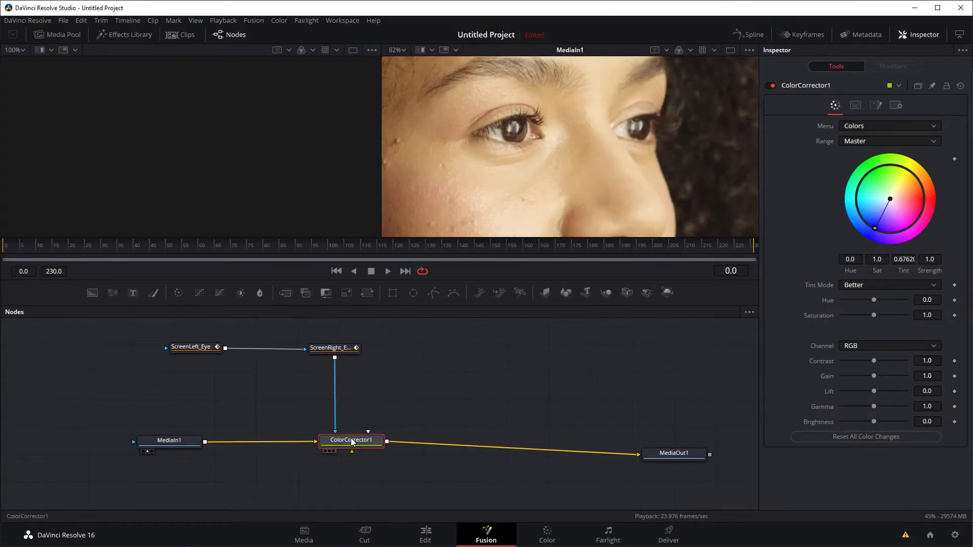
pyautogui.click(351, 440)
pyautogui.write('colo')
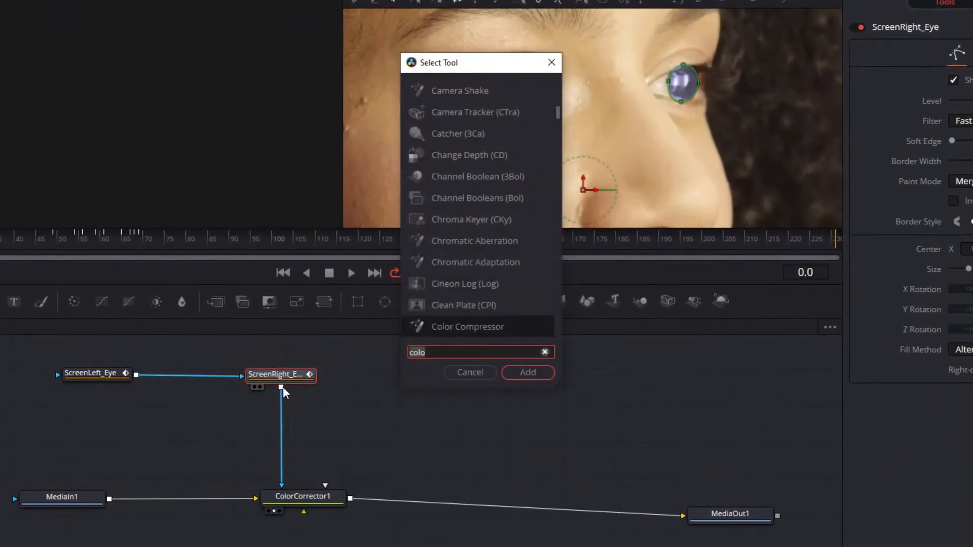
# Step: Add a Blur on the eye mask and set its Blur Size to 0.12
pyautogui.click(527, 372)
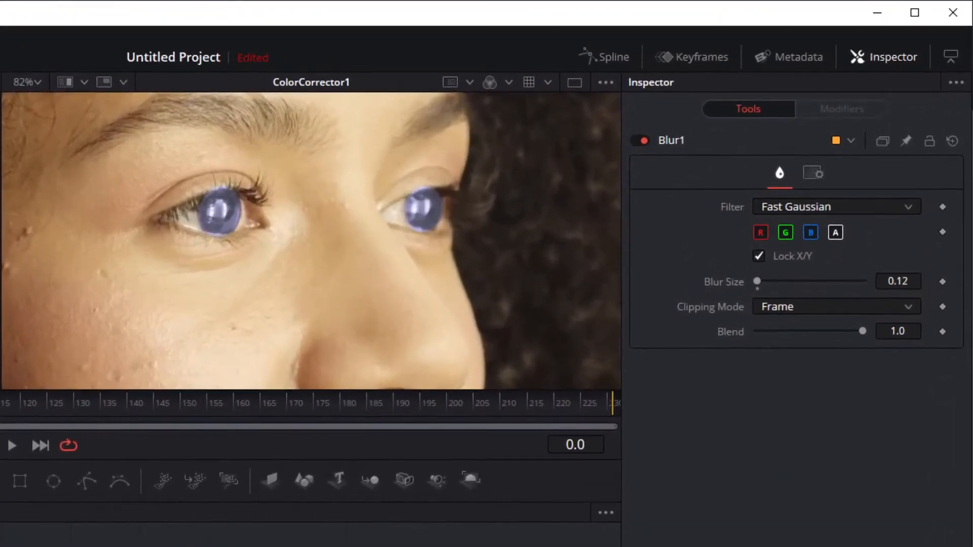
pyautogui.tripleClick(897, 281)
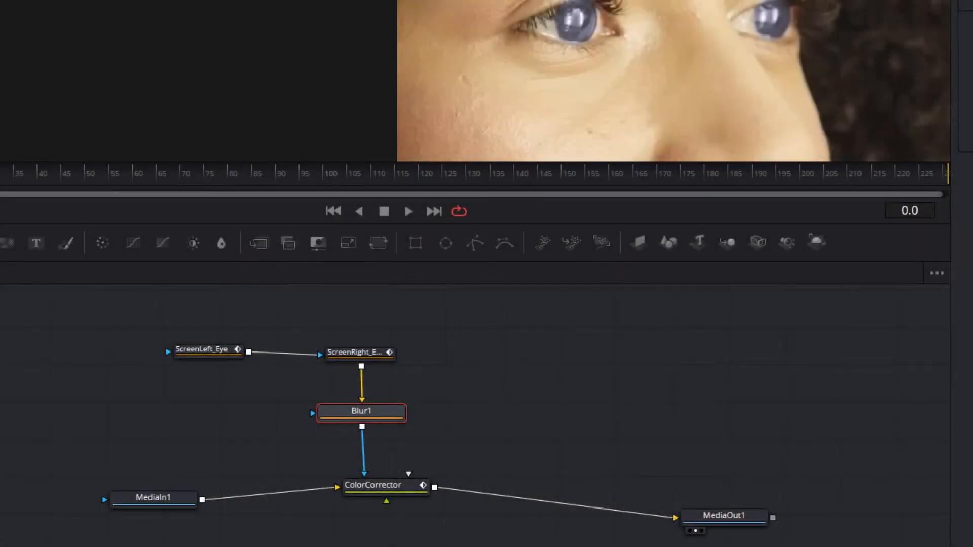
pyautogui.moveTo(546, 468)
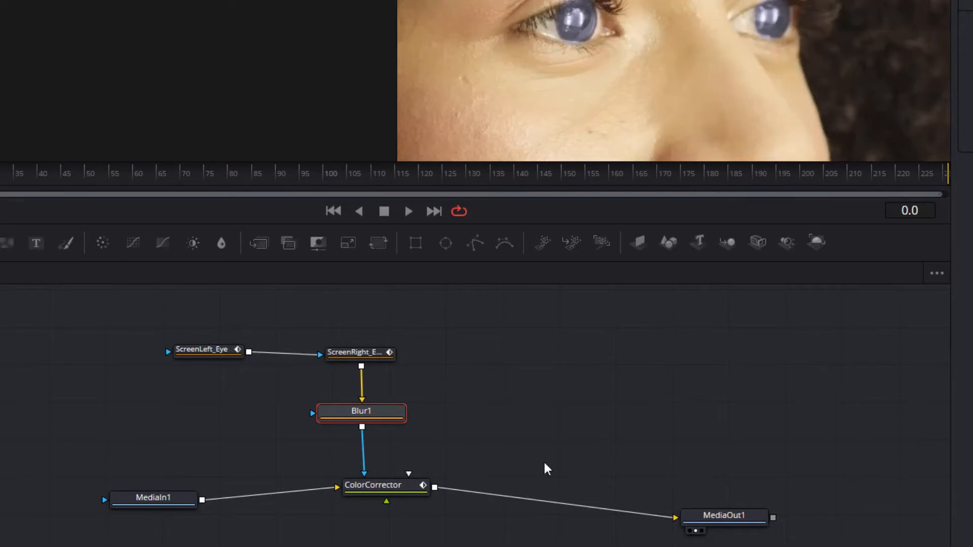
# Step: Remove the Blur node so the irises return to brown
pyautogui.click(361, 413)
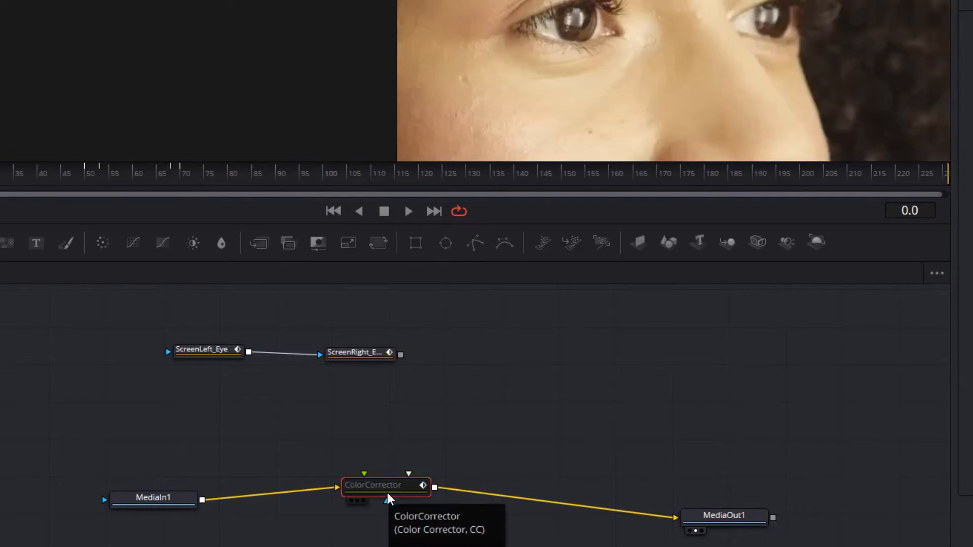
pyautogui.moveTo(582, 376)
pyautogui.write('SL_Lid')
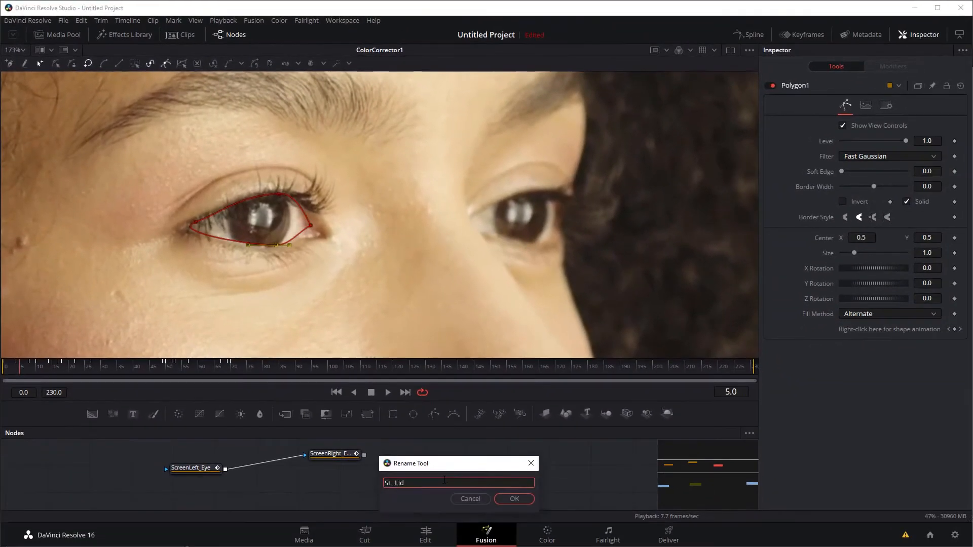
# Step: Name the left eyelid mask SL_Lids and add another Polygon for the right eyelid
pyautogui.click(514, 499)
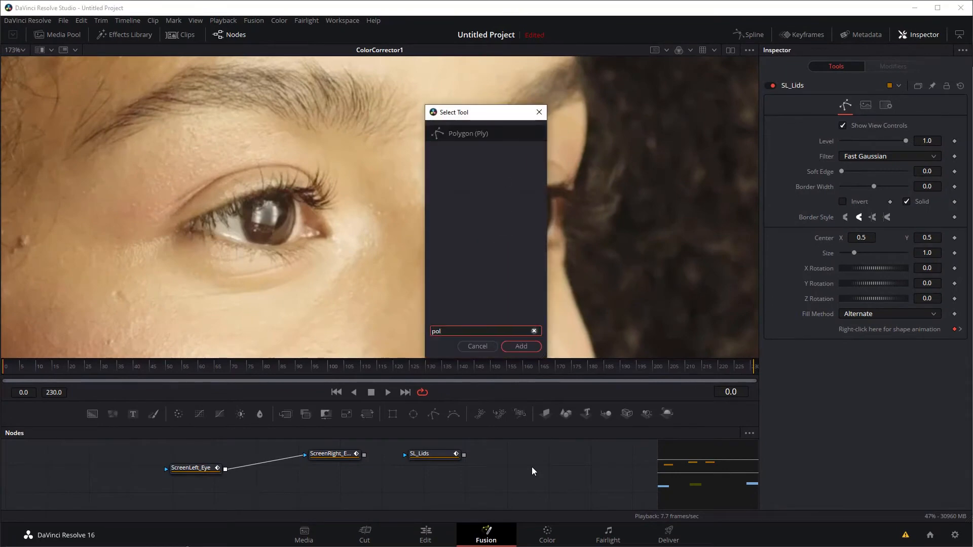
pyautogui.click(519, 347)
pyautogui.write('SR_Lids')
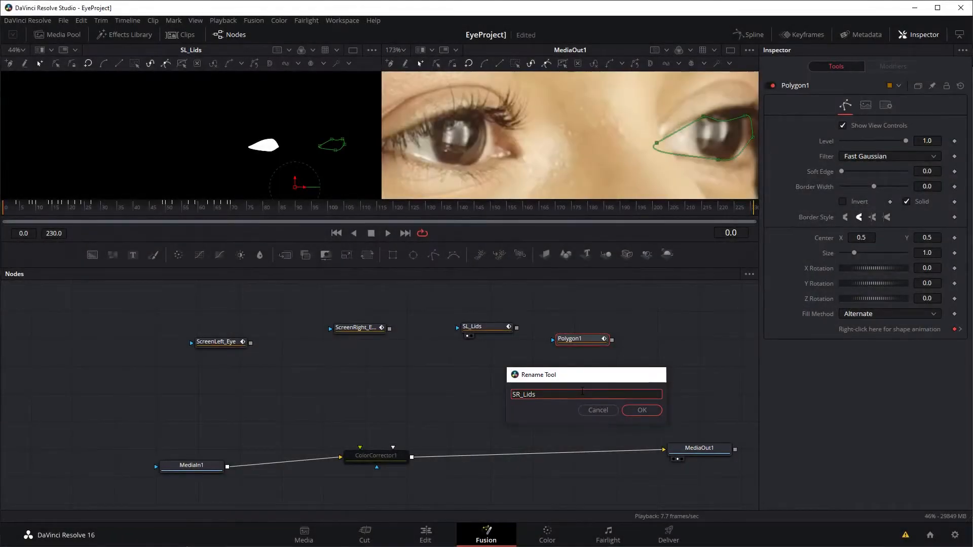
# Step: Name the right eyelid mask SR_Lids and feed ScreenRight_Eye into it
pyautogui.click(642, 410)
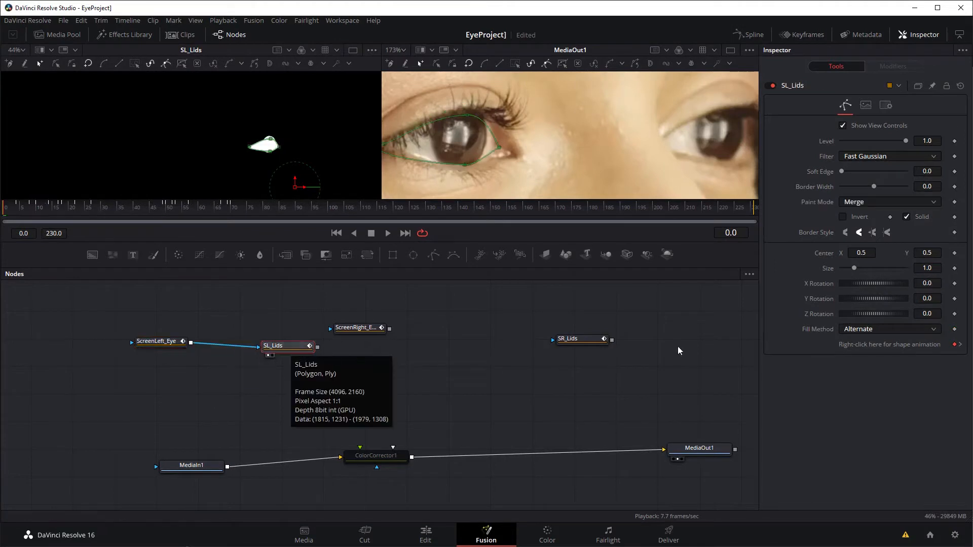
pyautogui.click(889, 202)
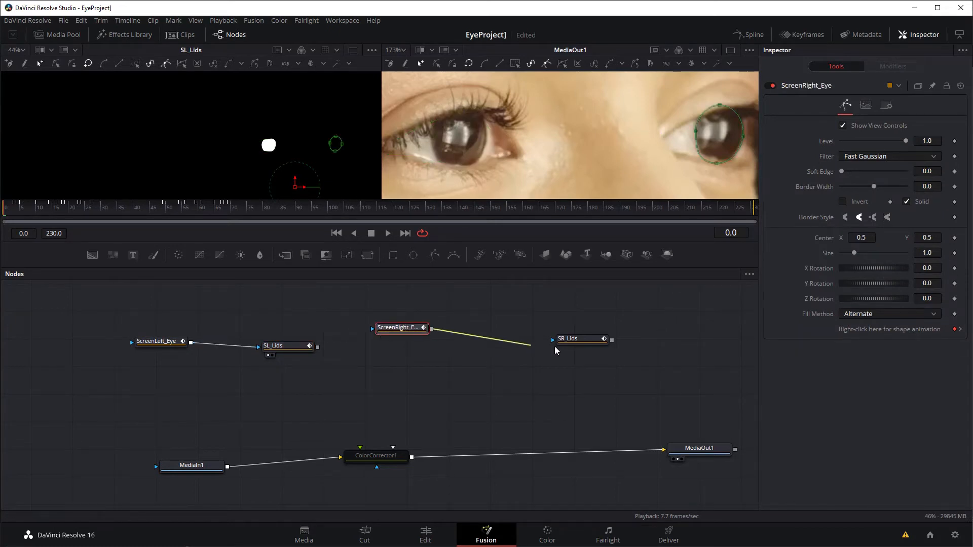
pyautogui.click(579, 338)
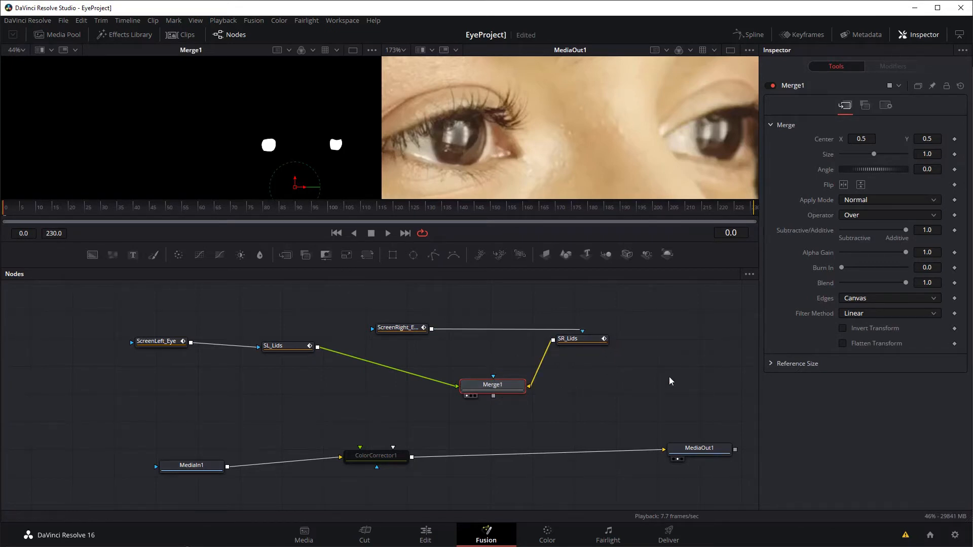
# Step: Set Merge1 to Screen mode and use it as ColorCorrector1's mask, re-enabling the correction
pyautogui.click(888, 200)
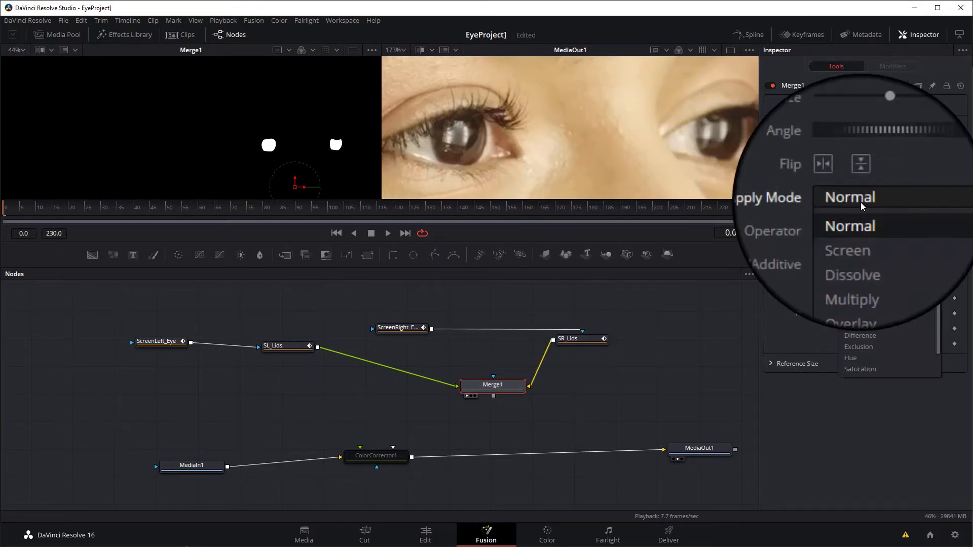
pyautogui.click(846, 250)
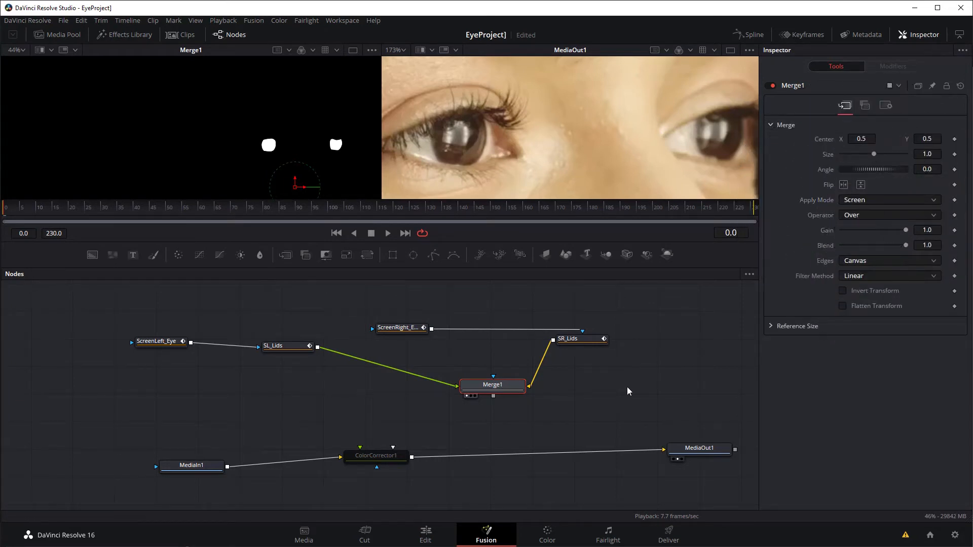
pyautogui.moveTo(535, 412)
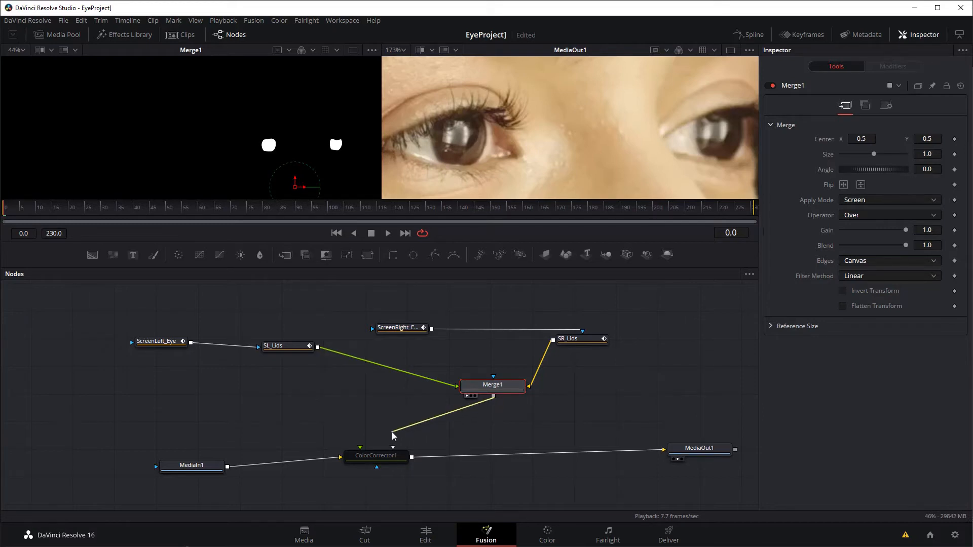
pyautogui.click(375, 455)
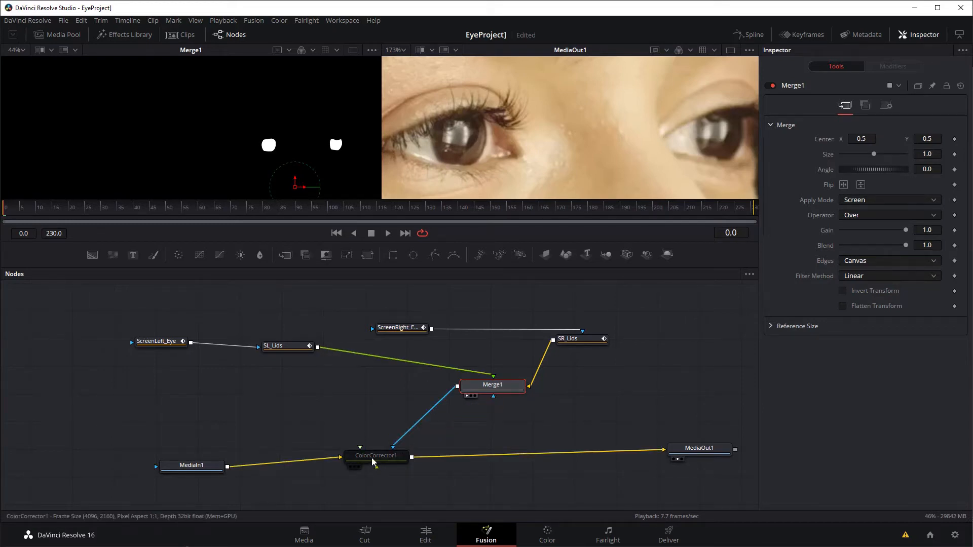
pyautogui.click(374, 455)
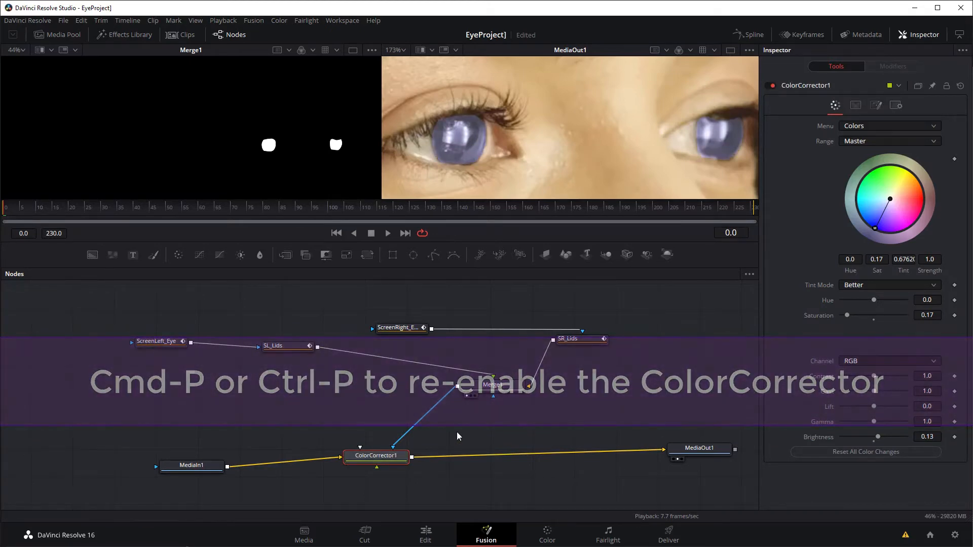
# Step: Insert a Blur1 node between Merge1 and ColorCorrector1's mask input
pyautogui.write('blu')
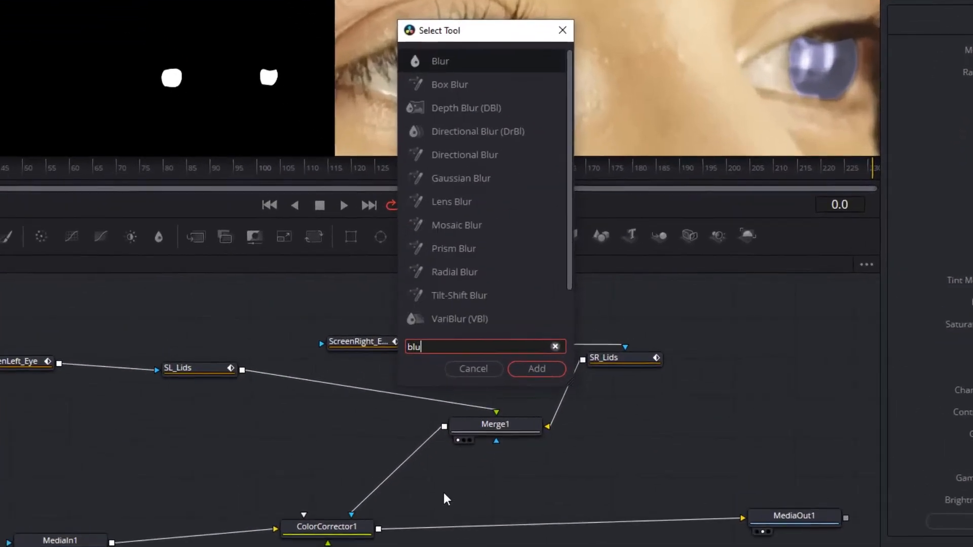
pyautogui.click(536, 369)
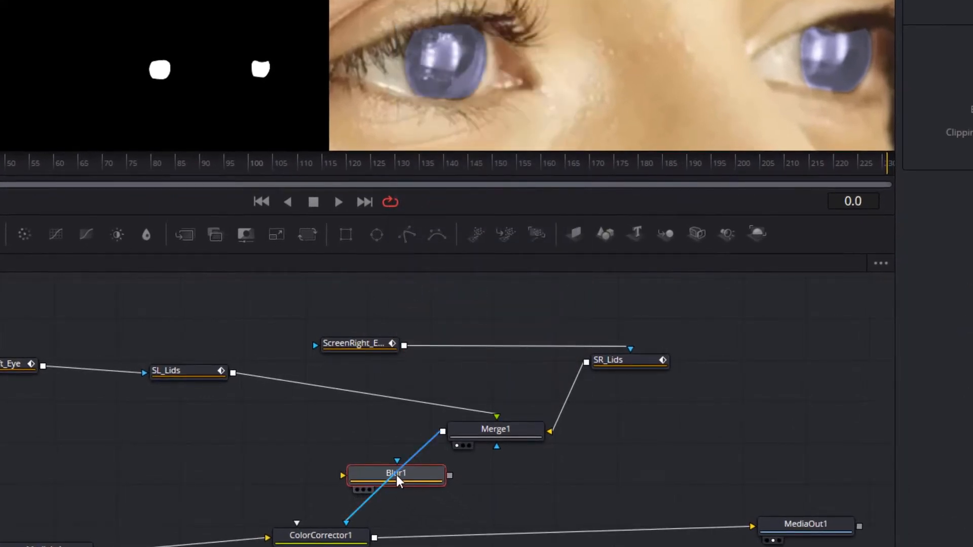
pyautogui.click(396, 474)
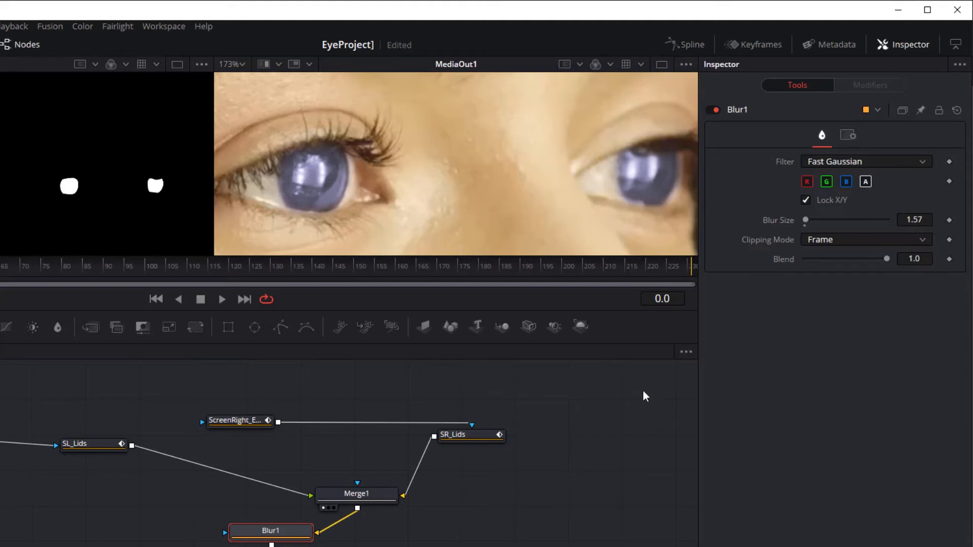
pyautogui.moveTo(485, 365)
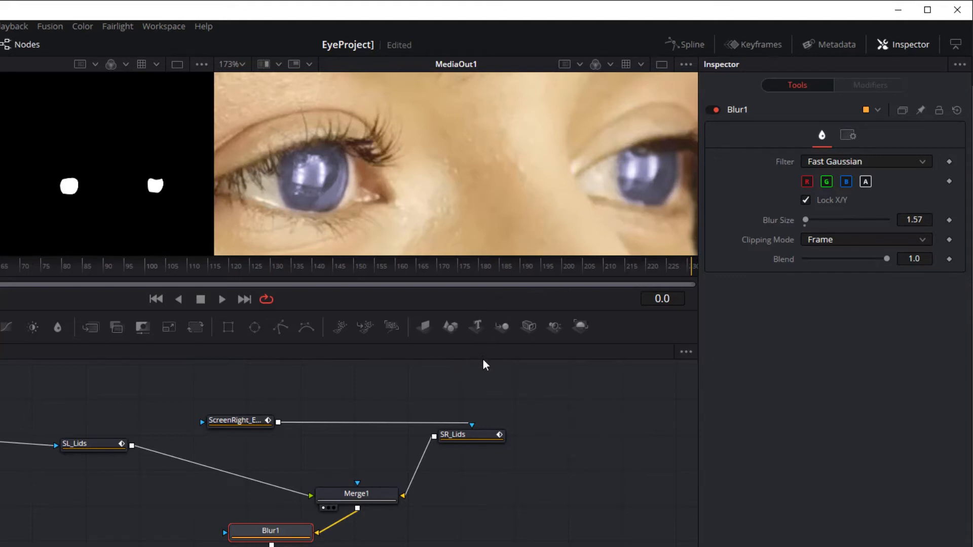
pyautogui.moveTo(482, 342)
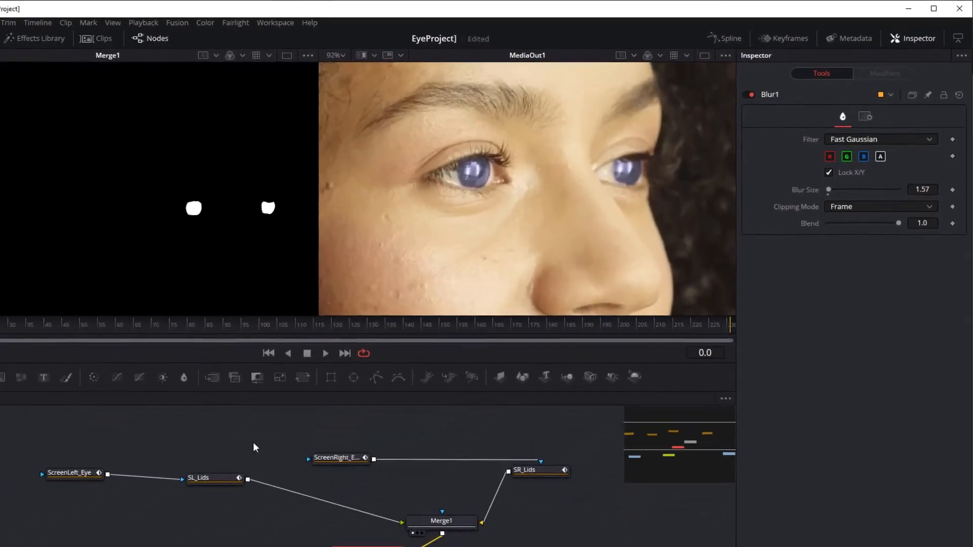
# Step: Add a Luma Keyer from MediaIn1 feeding a Channel Booleans node and set its combine operation
pyautogui.write('lum')
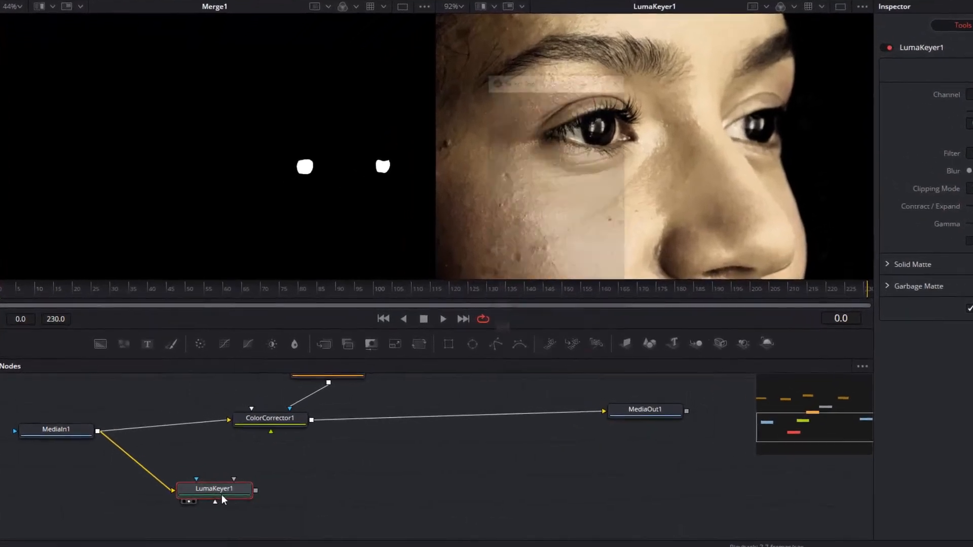
pyautogui.write('chann')
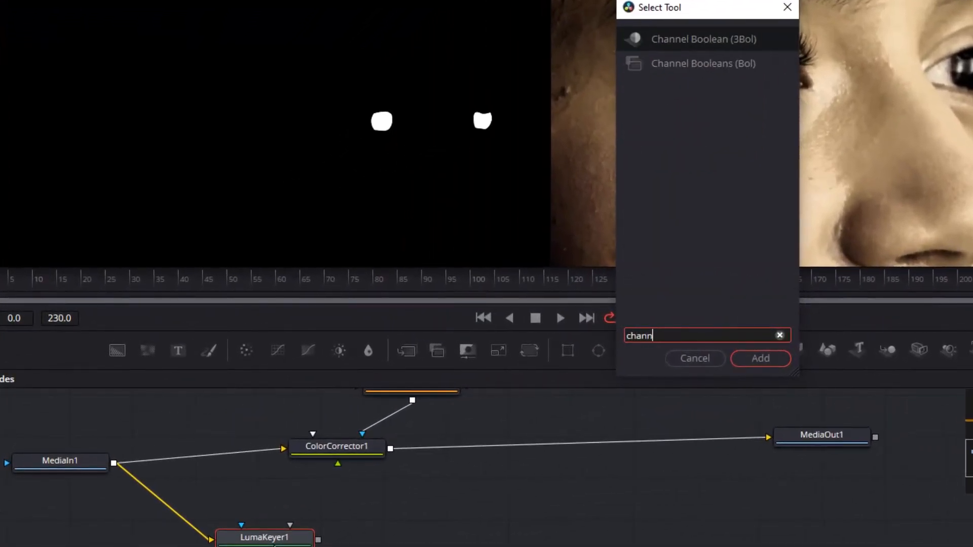
pyautogui.click(760, 358)
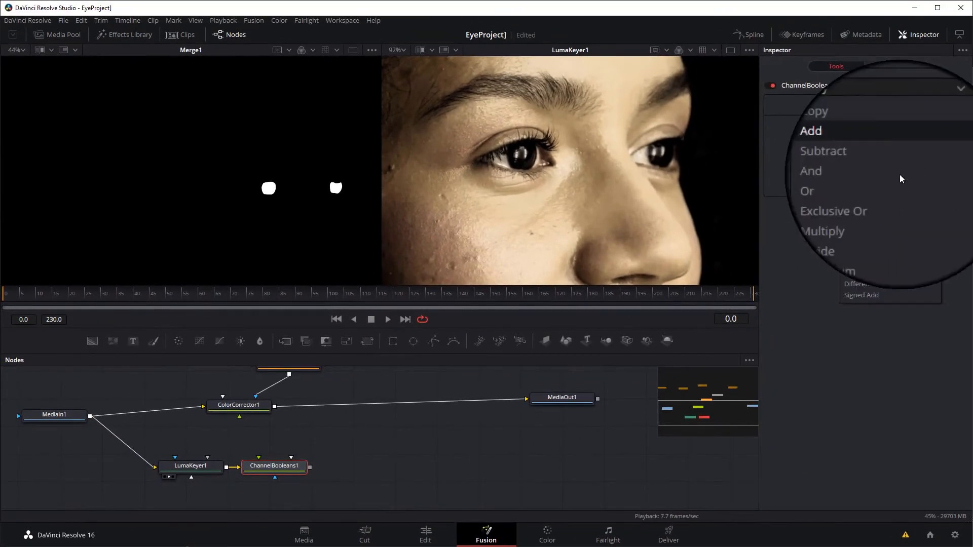
pyautogui.click(821, 231)
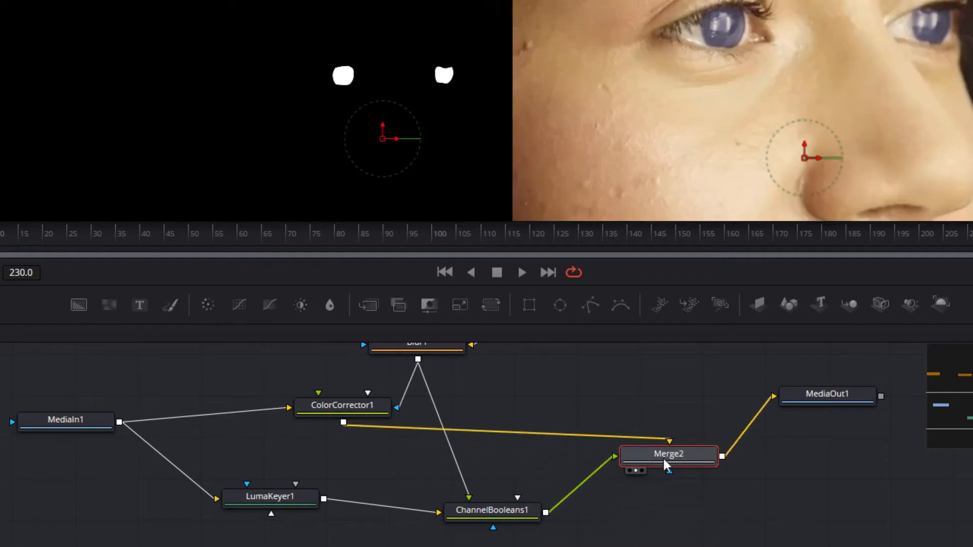
# Step: Review ColorCorrector1 and Merge2 outputs, confirming Merge2 screens ChannelBooleans1 over the corrected footage
pyautogui.click(342, 405)
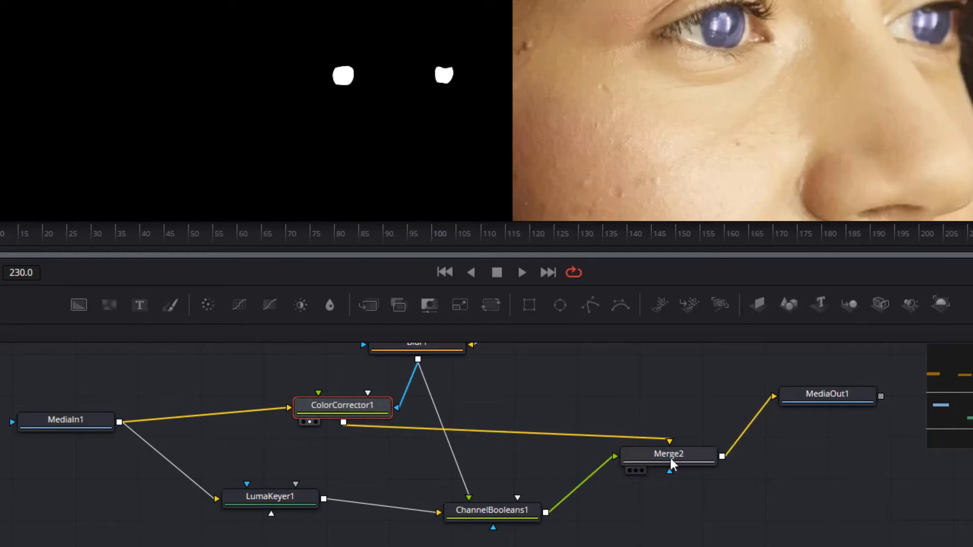
pyautogui.click(667, 454)
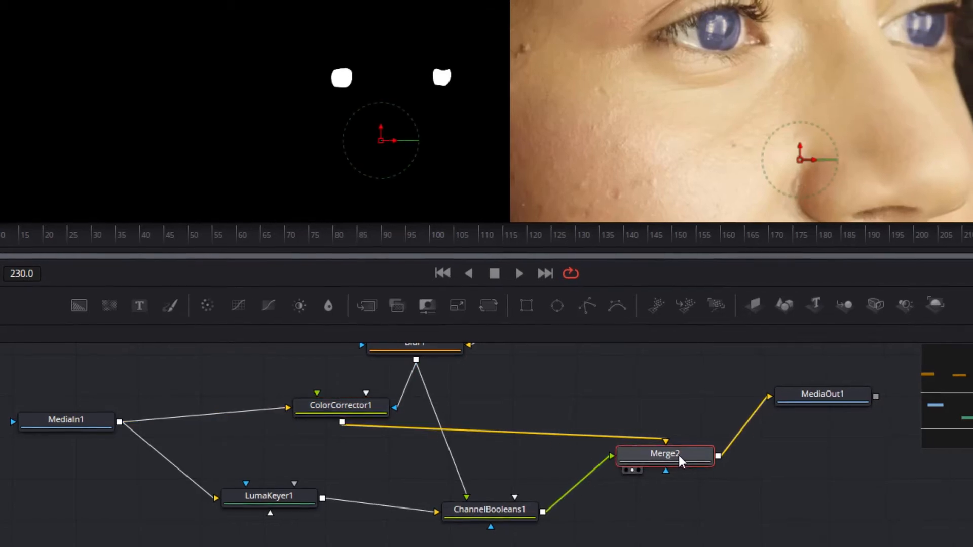
pyautogui.click(888, 199)
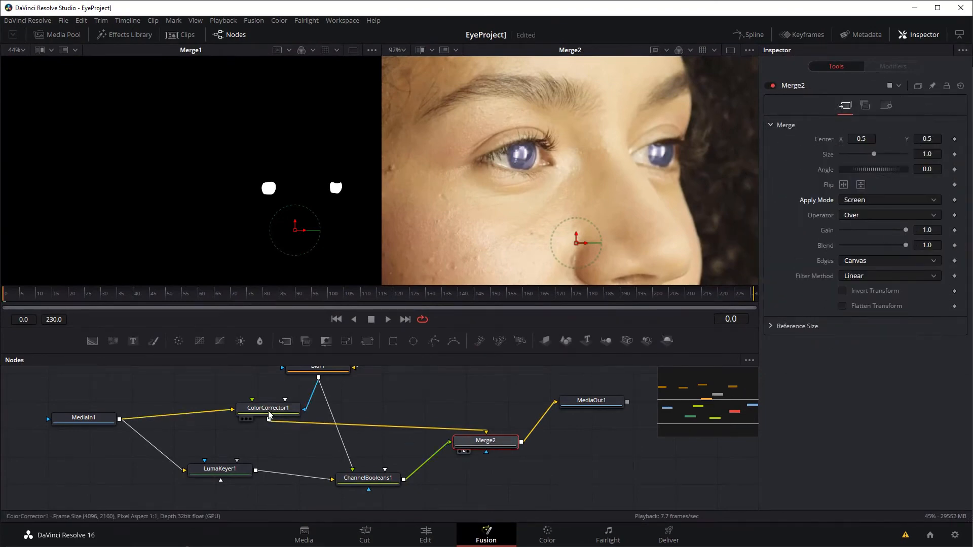
pyautogui.click(268, 407)
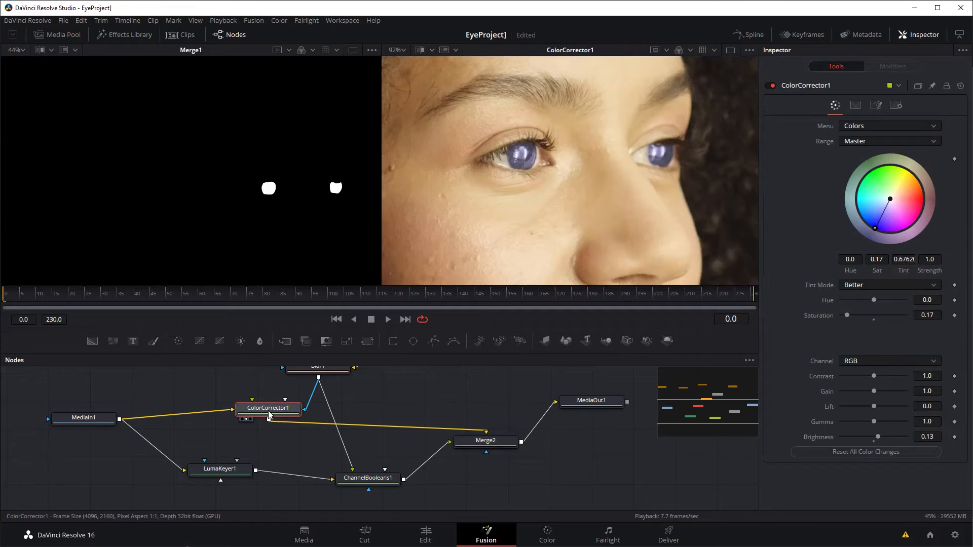
pyautogui.click(485, 440)
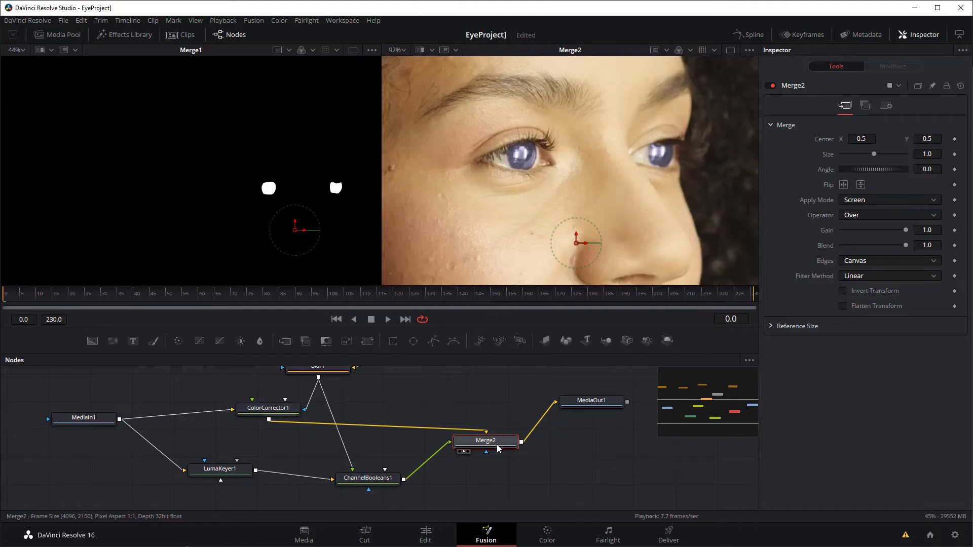
pyautogui.moveTo(302, 478)
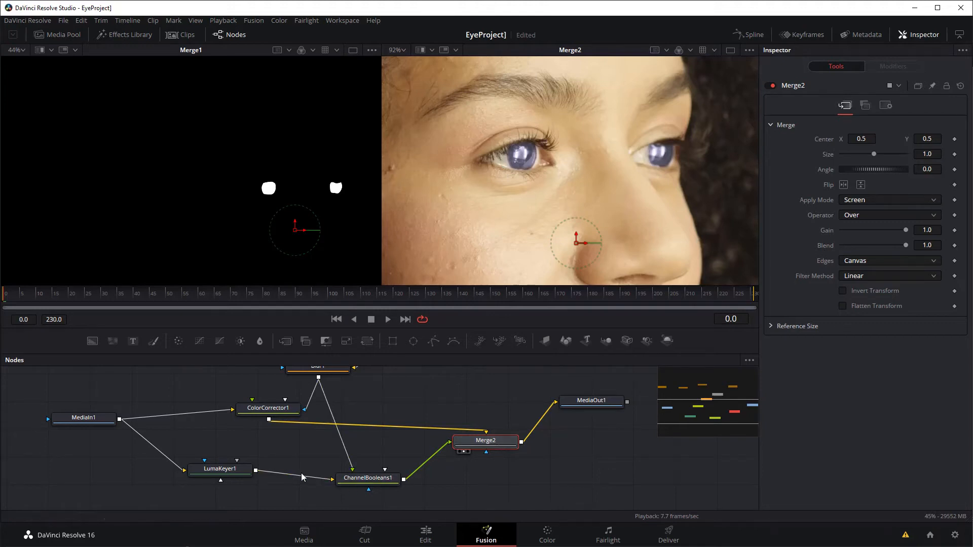
pyautogui.click(220, 469)
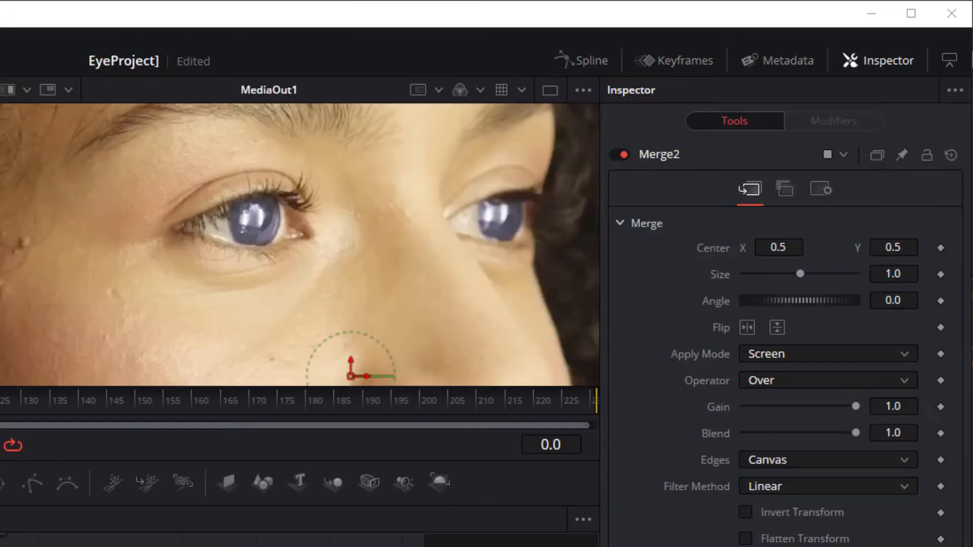
# Step: Return Merge2 to Normal blending and add ColorCorrector2 before it via Select Tool ('col')
pyautogui.click(826, 353)
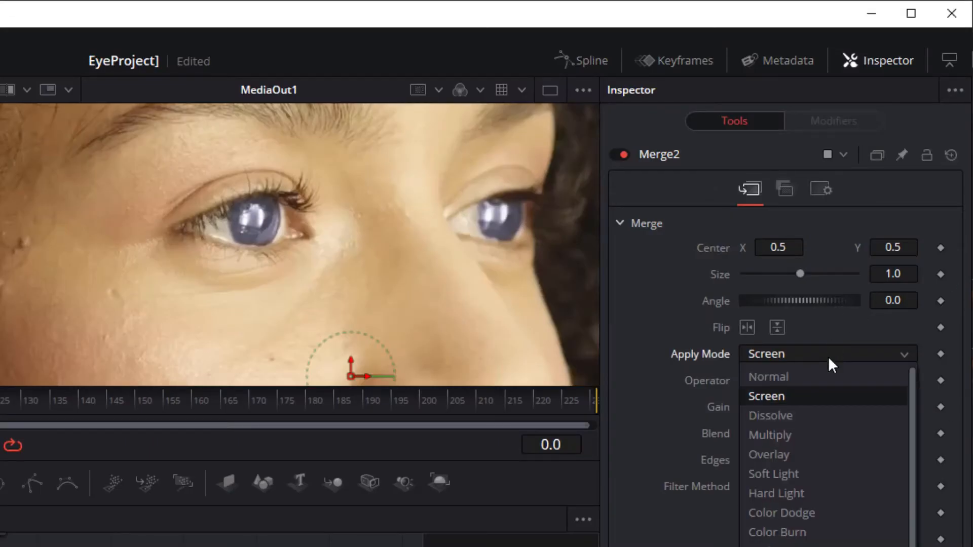
pyautogui.click(768, 377)
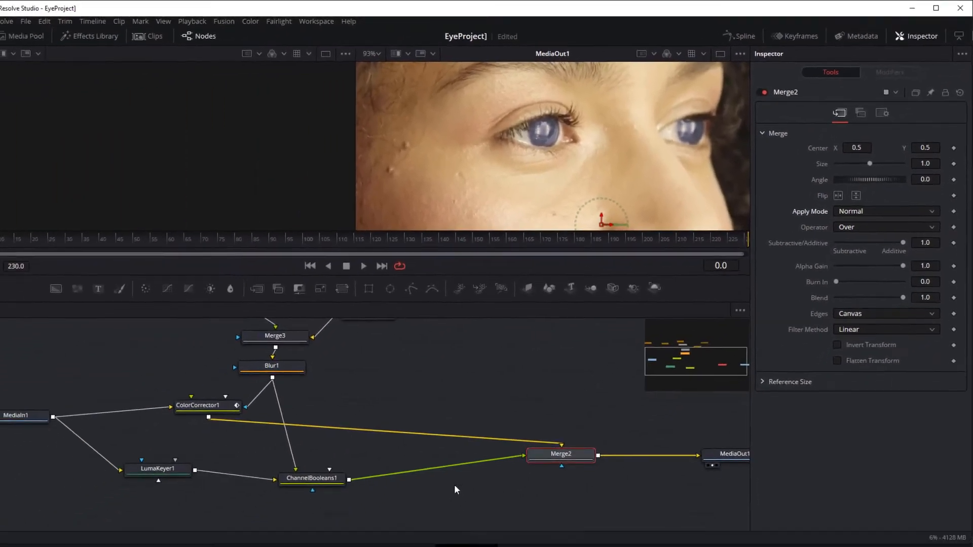
pyautogui.write('col')
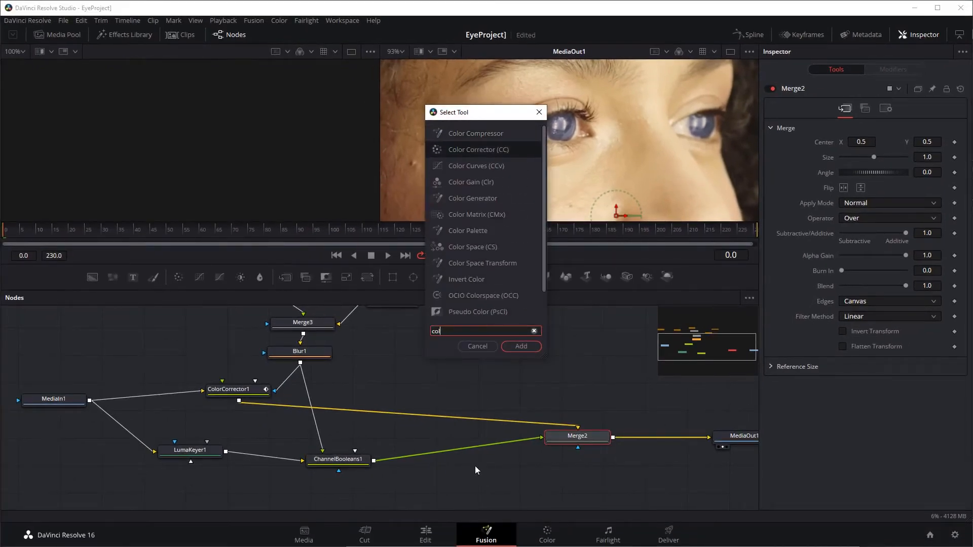
pyautogui.click(520, 346)
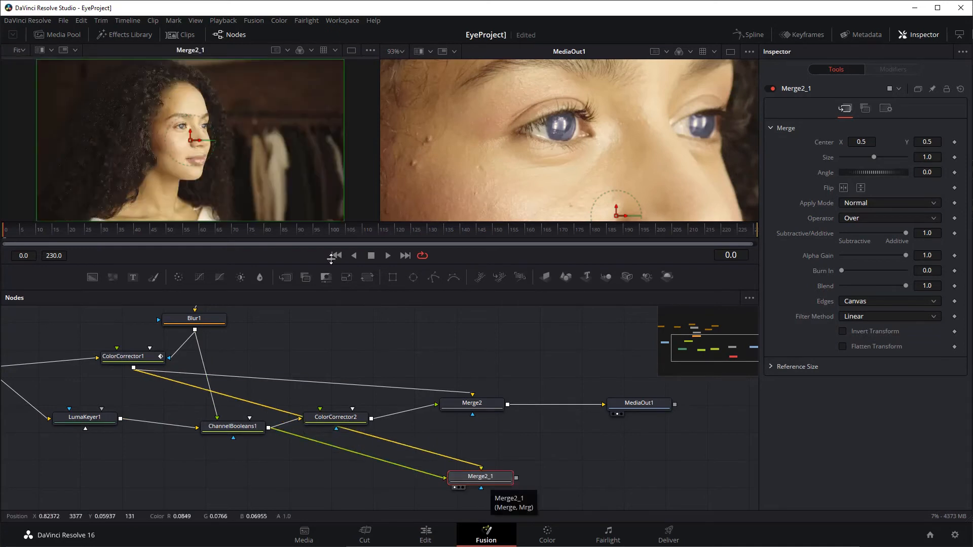
# Step: Change the Apply Mode of the pasted Merge2_1 combining ColorCorrector1 with Channel Booleans
pyautogui.click(888, 203)
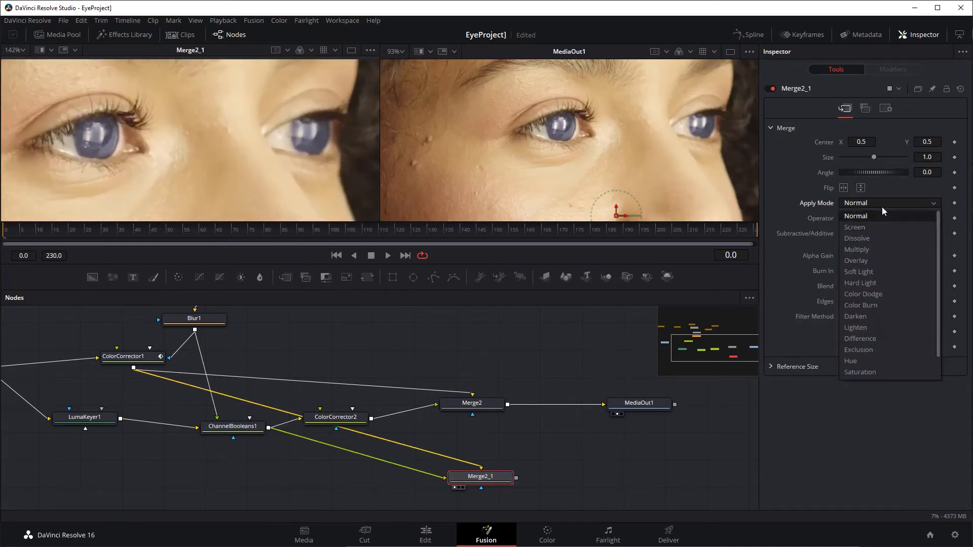
pyautogui.click(854, 227)
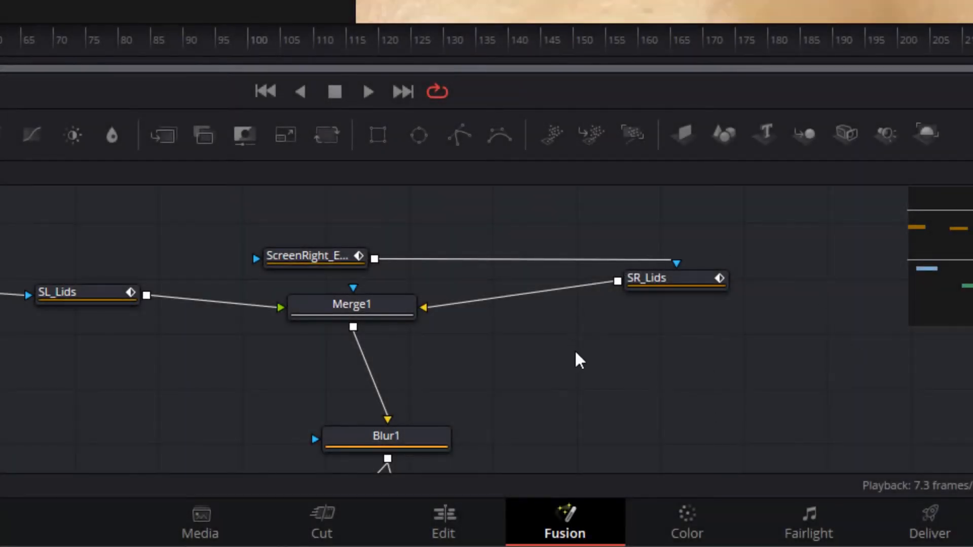
pyautogui.moveTo(620, 380)
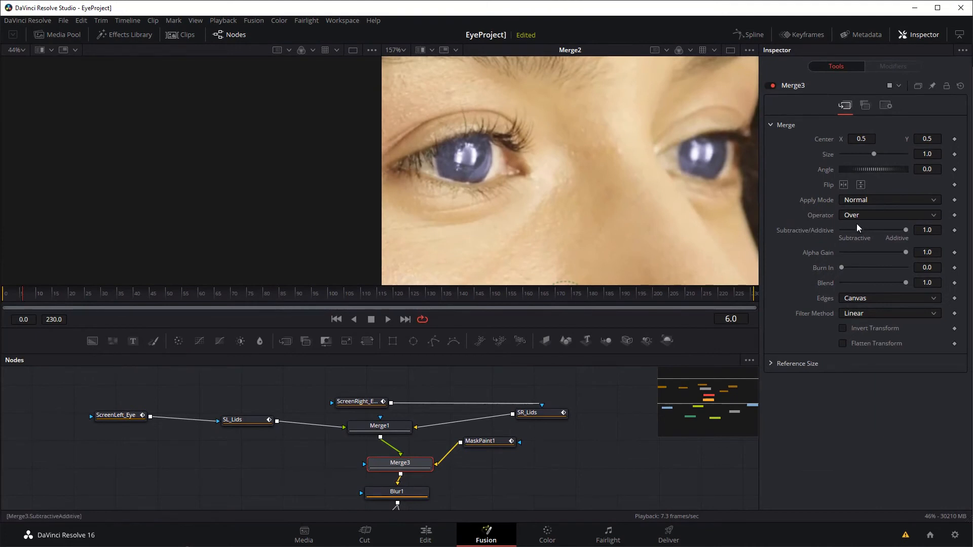
# Step: Adjust Merge3's additive setting and paint white mask strokes over the closed eyelids in MaskPaint1
pyautogui.click(889, 215)
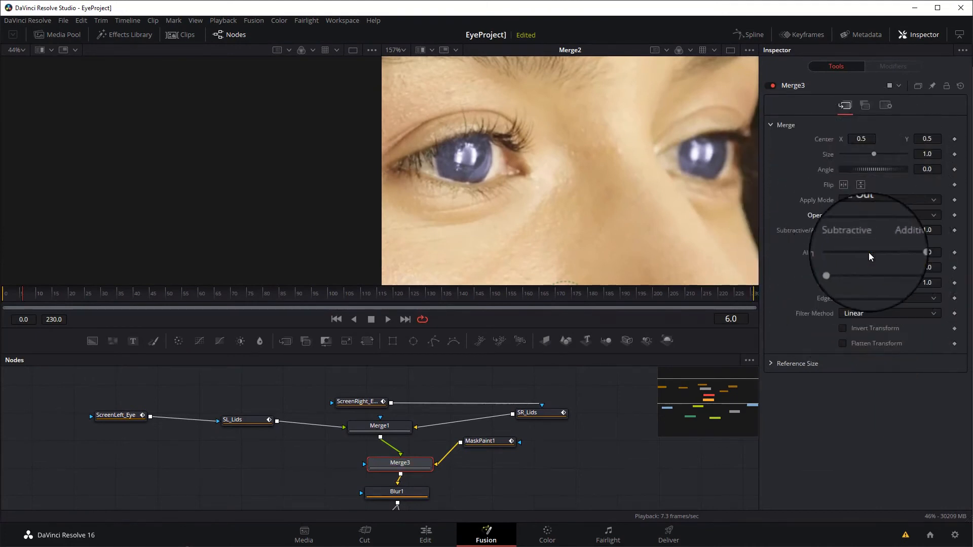
pyautogui.click(489, 441)
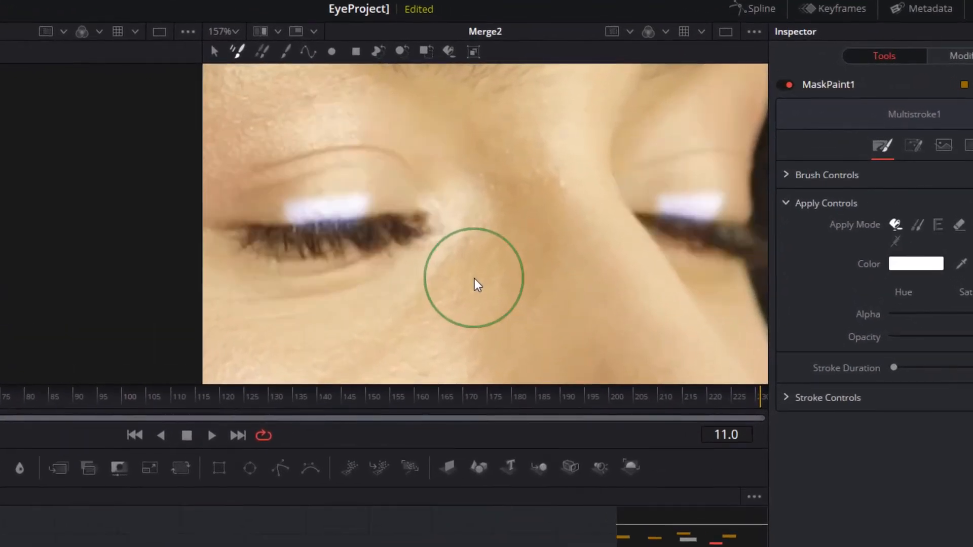
pyautogui.moveTo(317, 192)
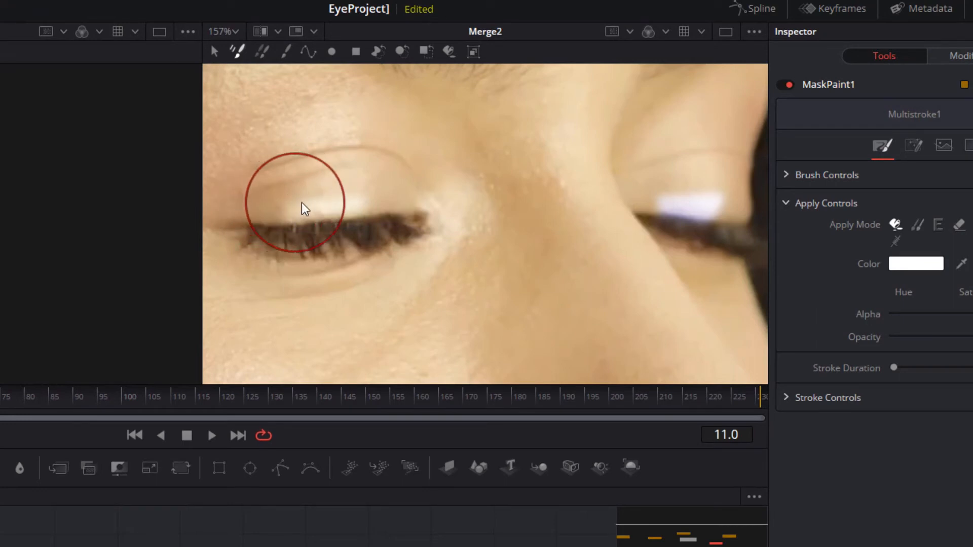
pyautogui.moveTo(686, 210)
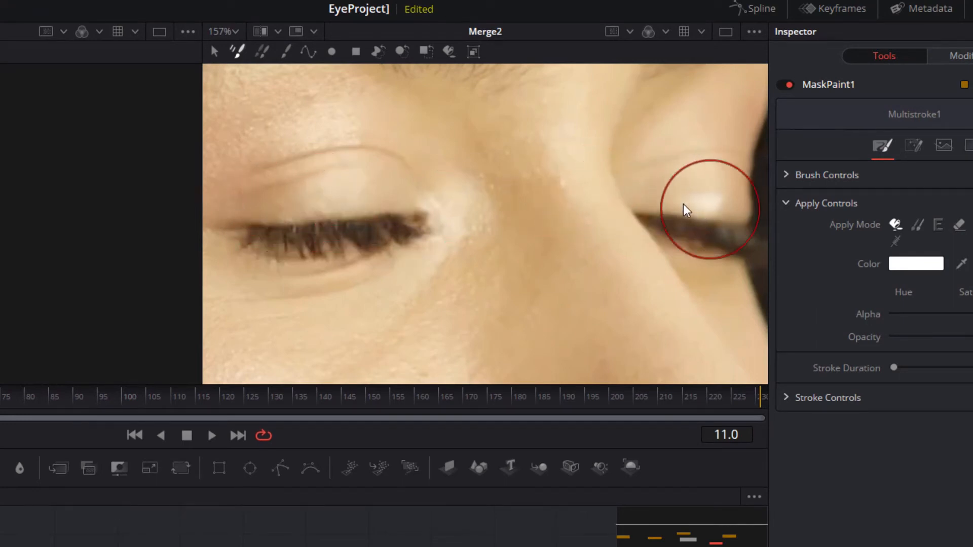
pyautogui.moveTo(721, 201)
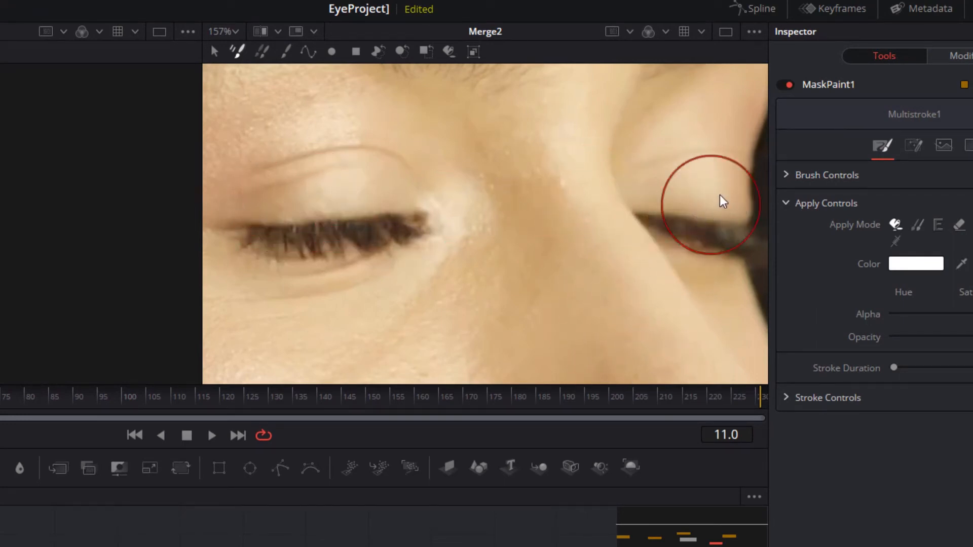
pyautogui.click(160, 435)
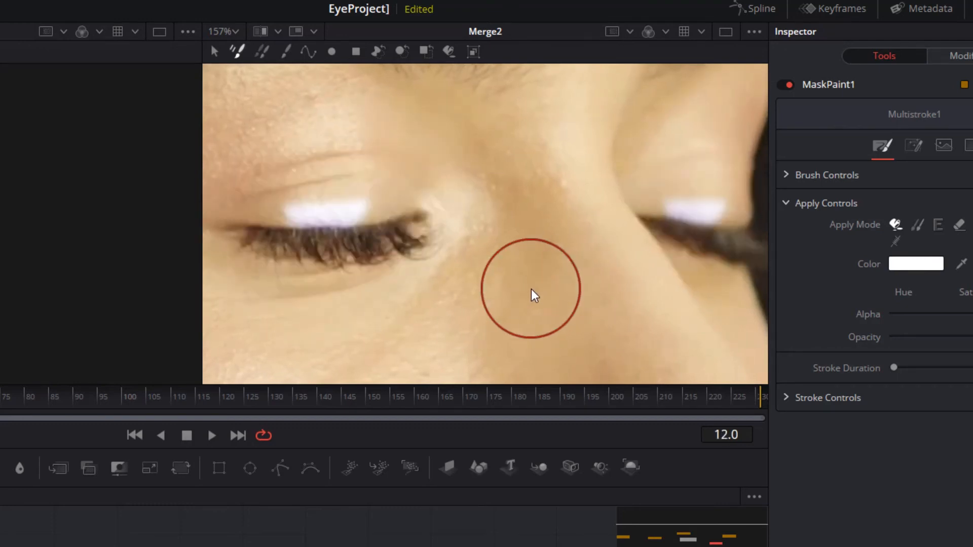
pyautogui.moveTo(325, 223)
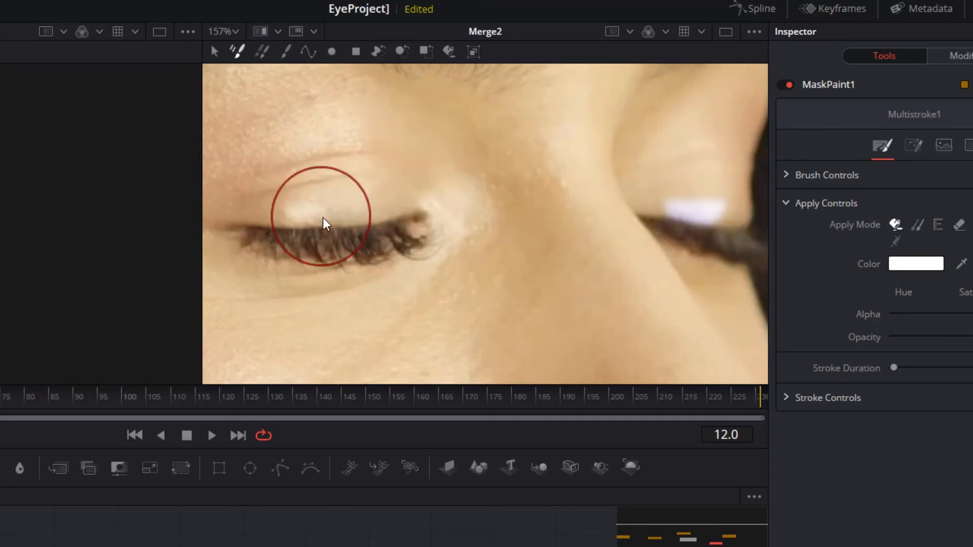
pyautogui.moveTo(695, 201)
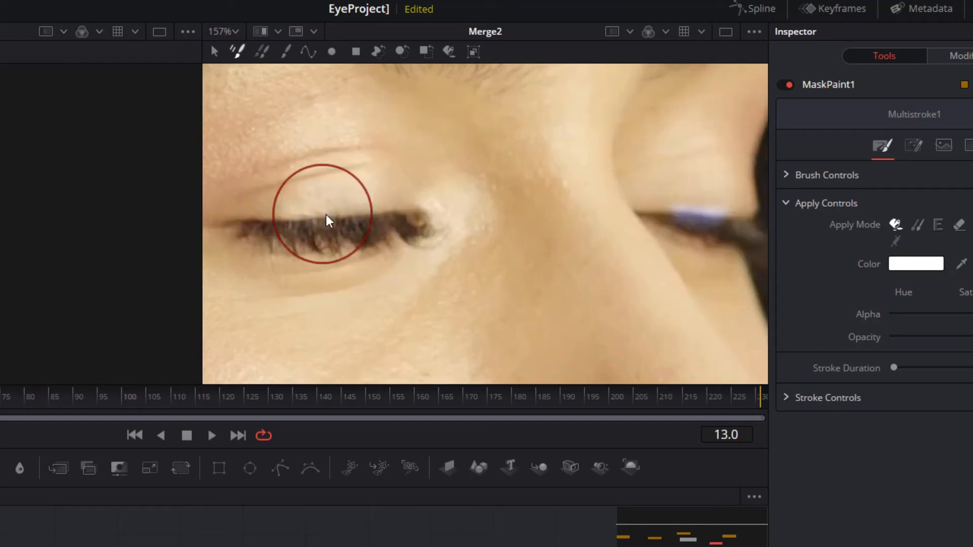
pyautogui.moveTo(701, 230)
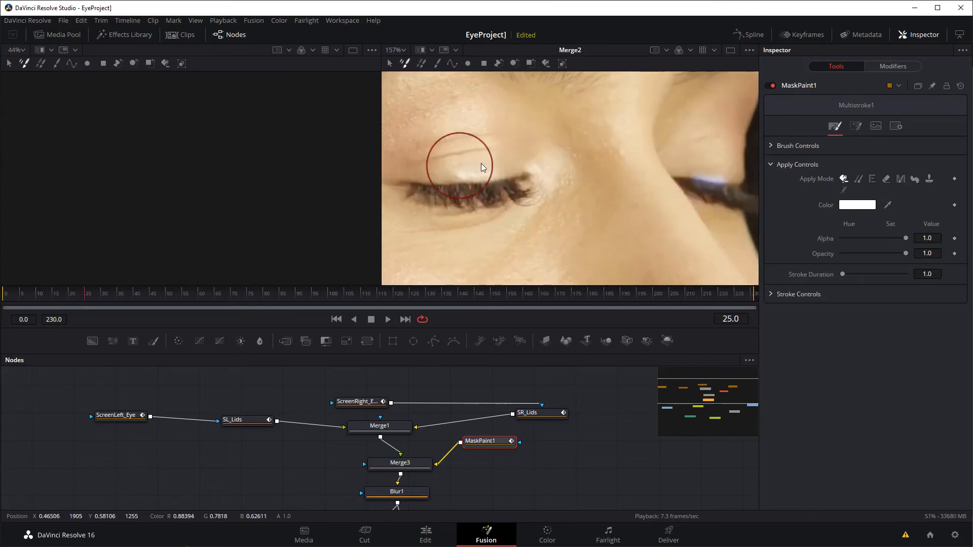
pyautogui.moveTo(623, 206)
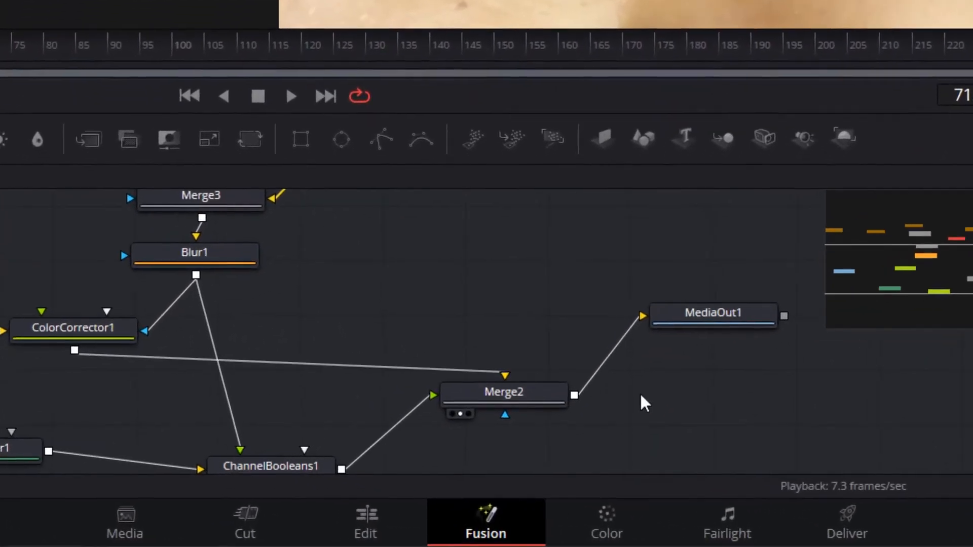
# Step: Insert a Dissolve1 node ('diss') between Merge2 and MediaOut1 and review the result on the Edit page
pyautogui.write('diss')
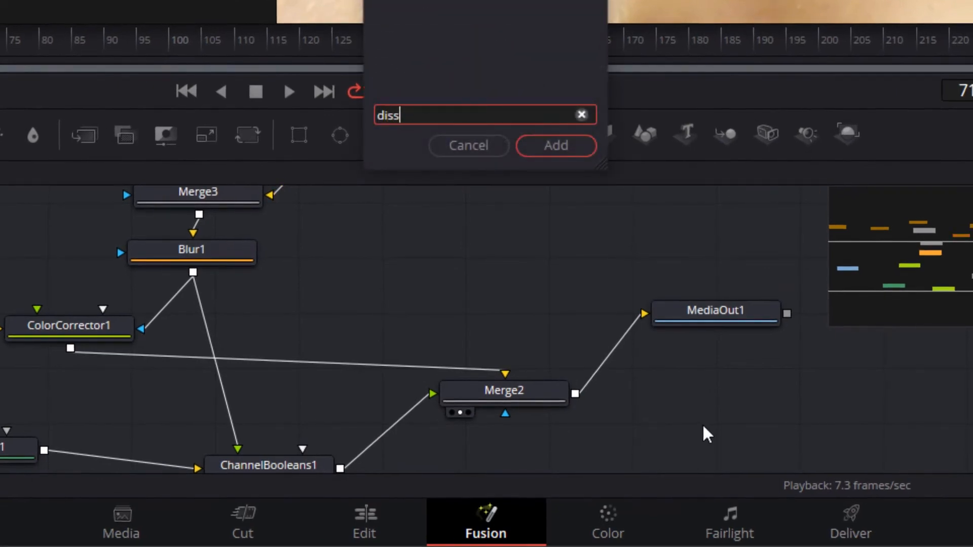
pyautogui.click(555, 145)
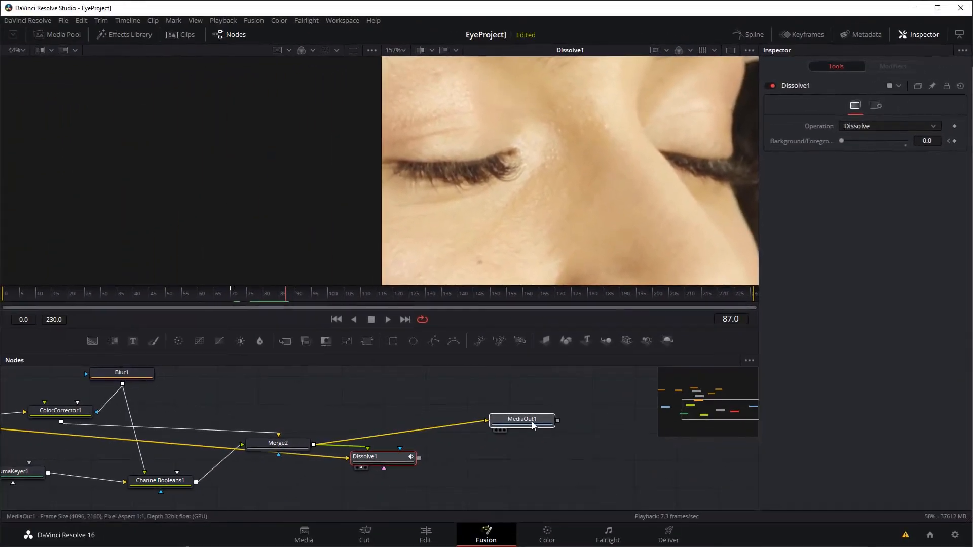
pyautogui.click(522, 418)
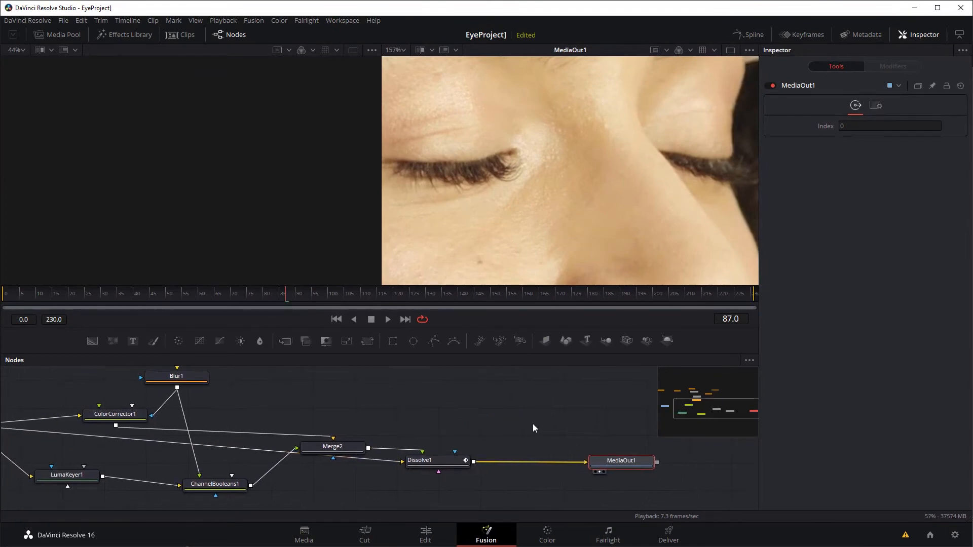
pyautogui.click(425, 535)
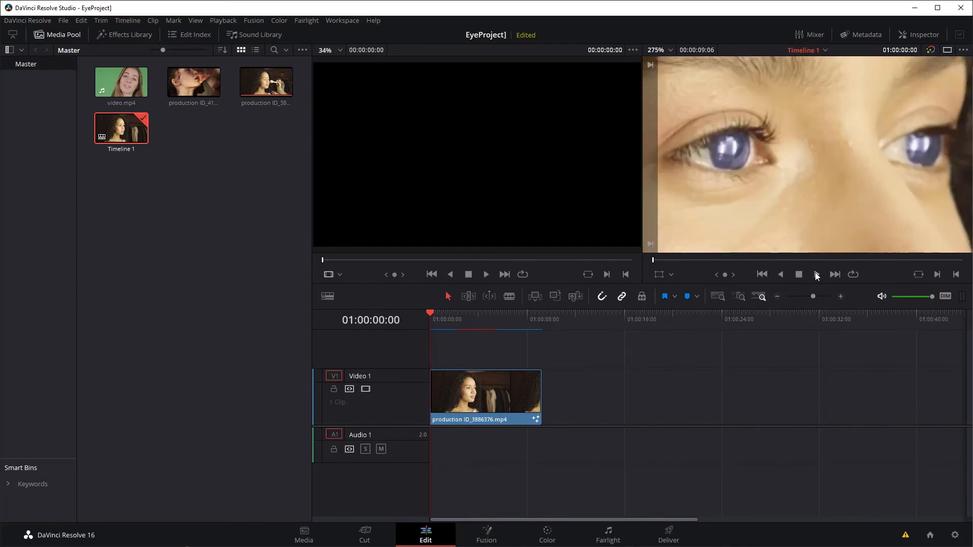
pyautogui.click(814, 274)
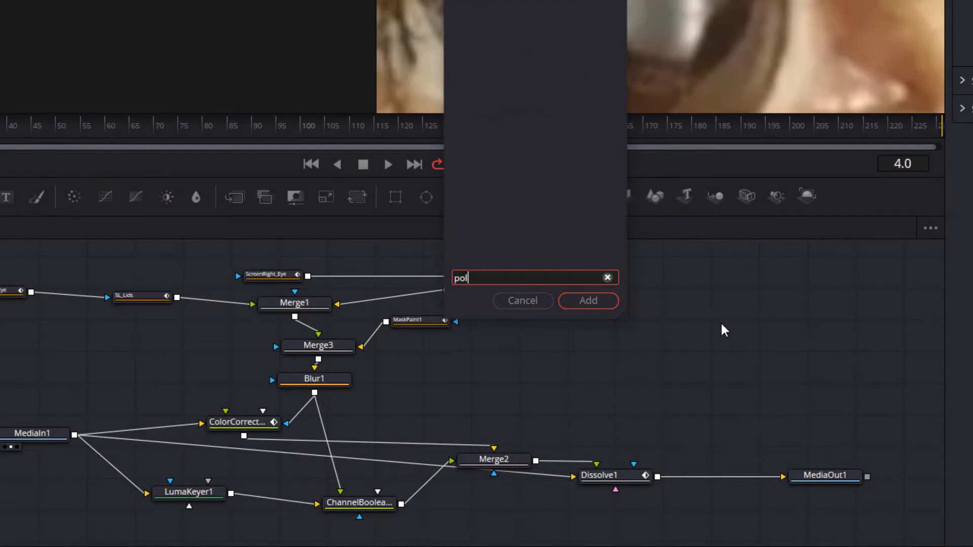
# Step: Add a Polygon mask node and outline the pupil shape
pyautogui.click(587, 300)
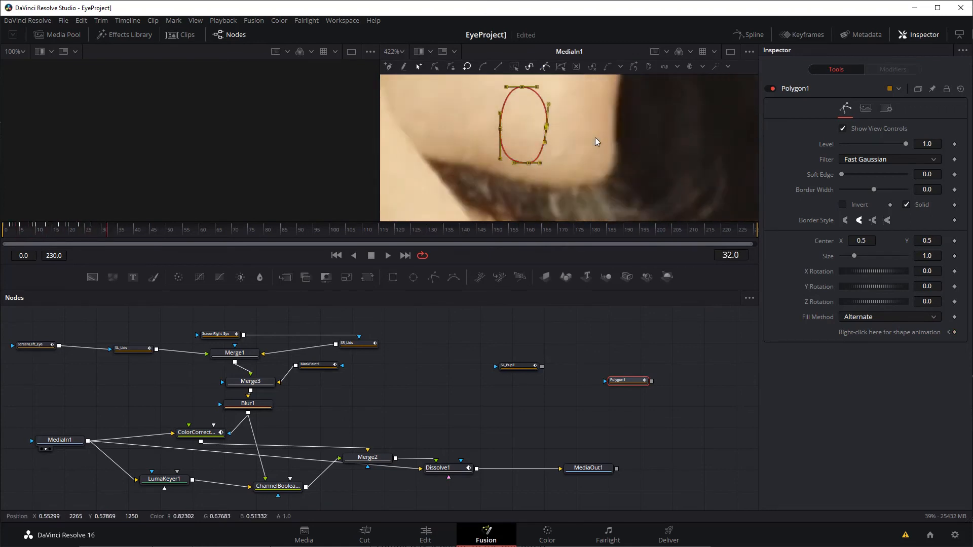
pyautogui.click(625, 380)
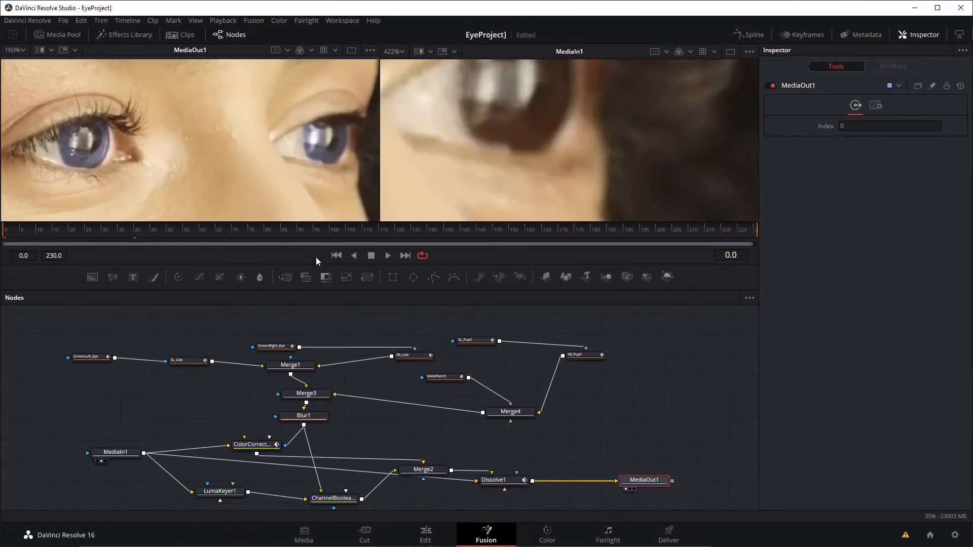
# Step: Add Blur2 (size about 2) after SR_Pupil and an ErodeDilate node after Blur2
pyautogui.click(575, 356)
pyautogui.write('bl')
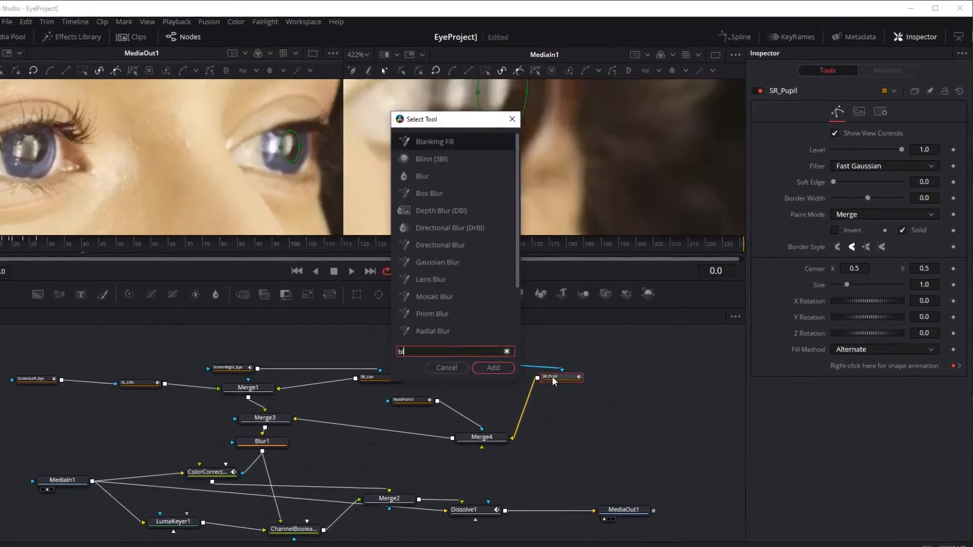
pyautogui.click(492, 367)
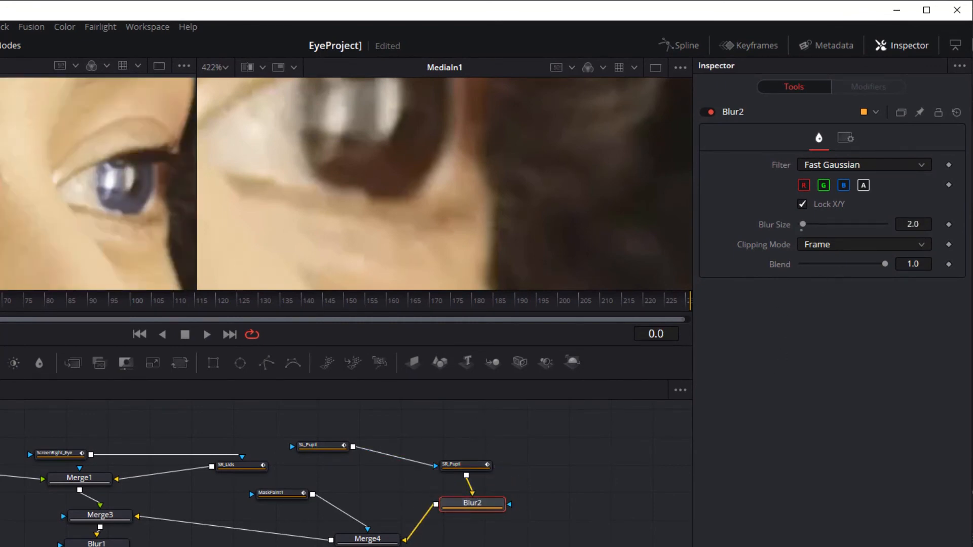
pyautogui.click(465, 465)
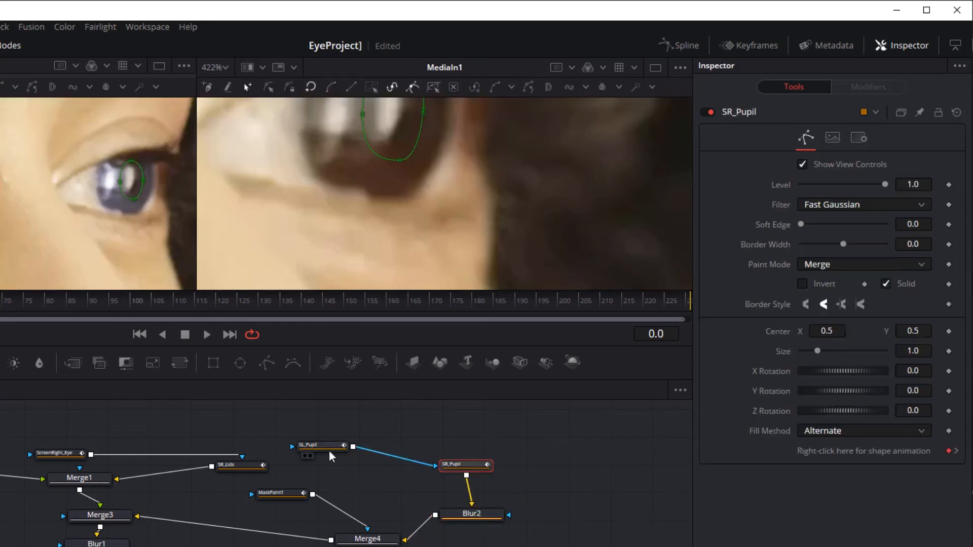
pyautogui.click(471, 499)
pyautogui.write('blu')
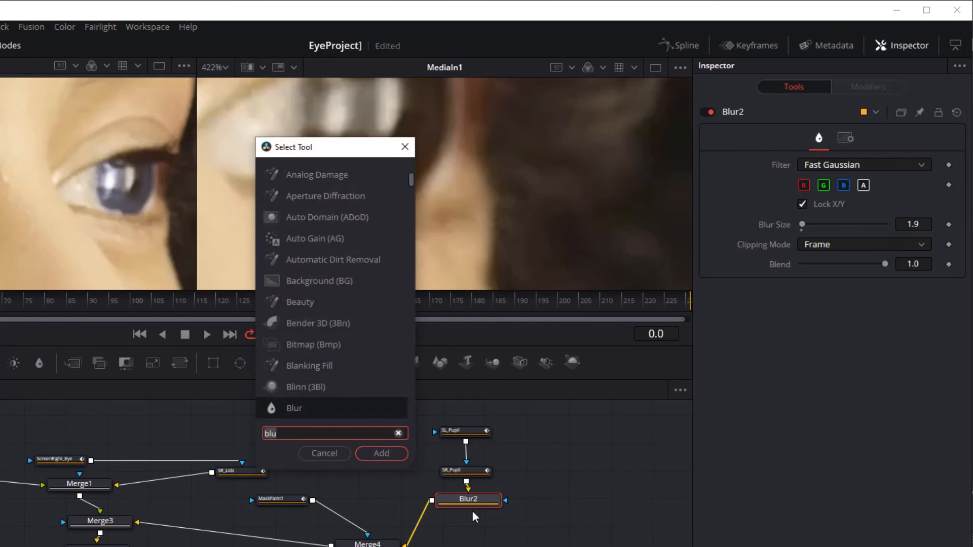
pyautogui.click(381, 453)
pyautogui.write('RemovePupilsAndBlink')
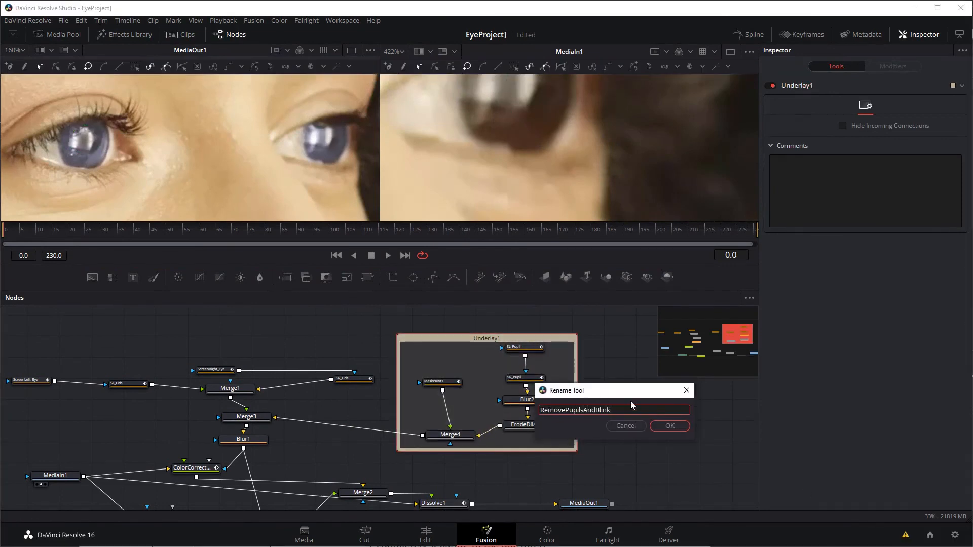
# Step: Name the RemovePupilsAndBlink underlay and group LumaKeyer1 and ChannelBooleans1 in a new underlay
pyautogui.click(669, 425)
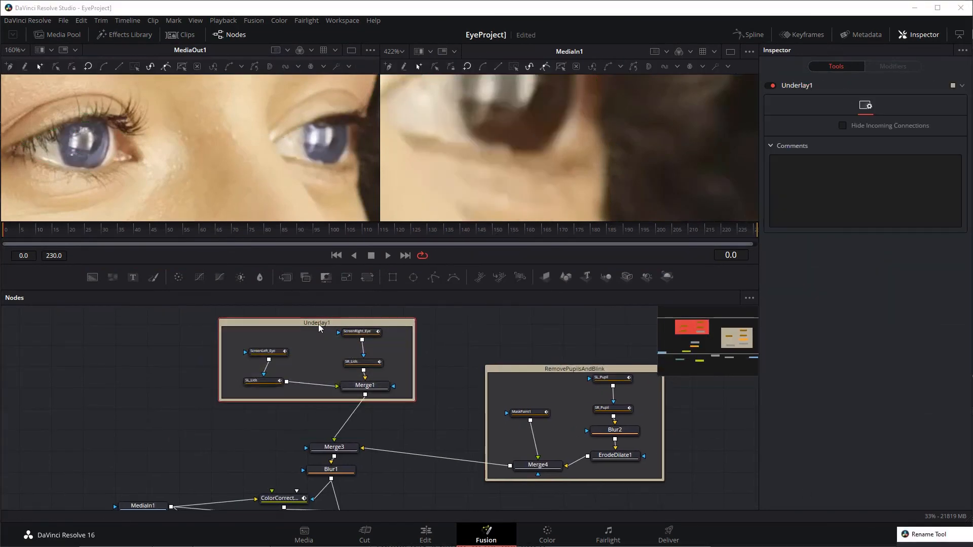
pyautogui.click(258, 389)
pyautogui.write('under')
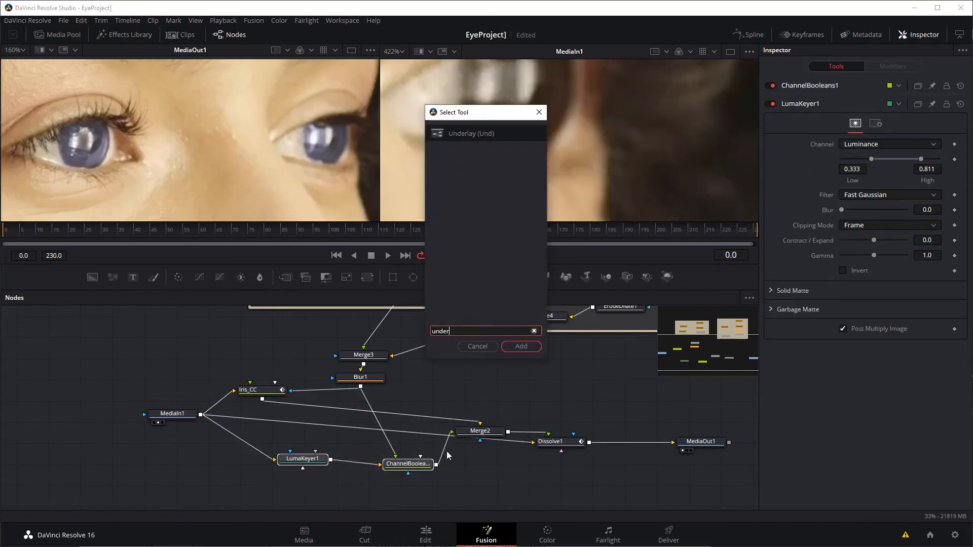
pyautogui.click(519, 346)
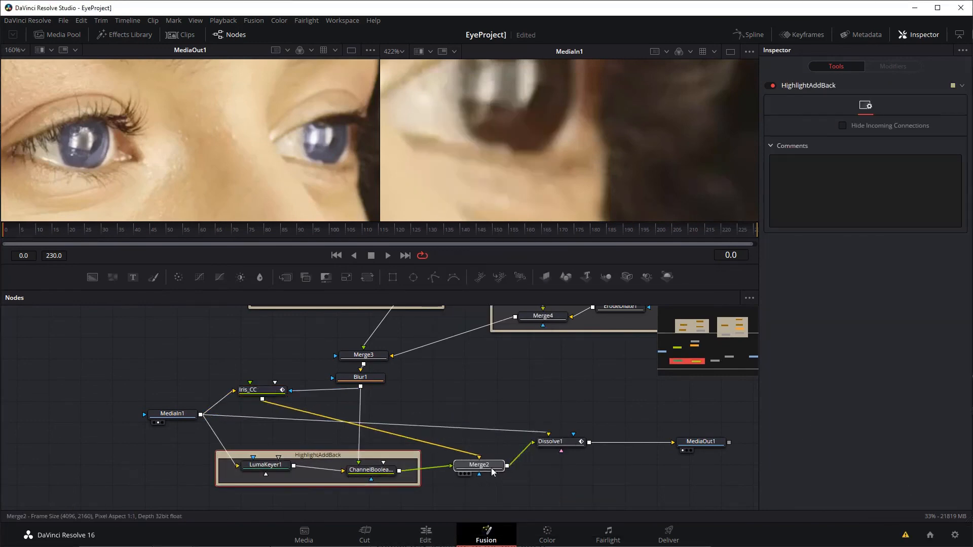
pyautogui.click(551, 441)
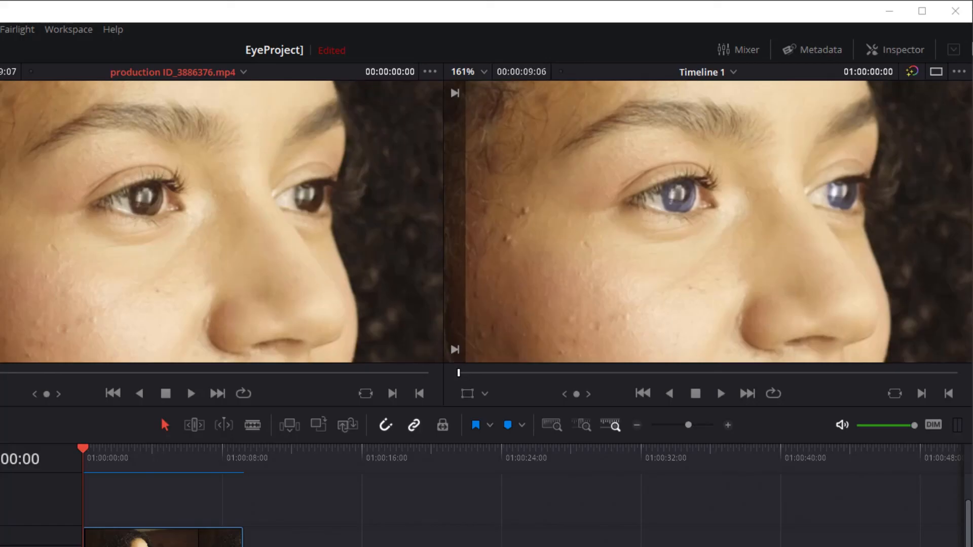
pyautogui.moveTo(777, 503)
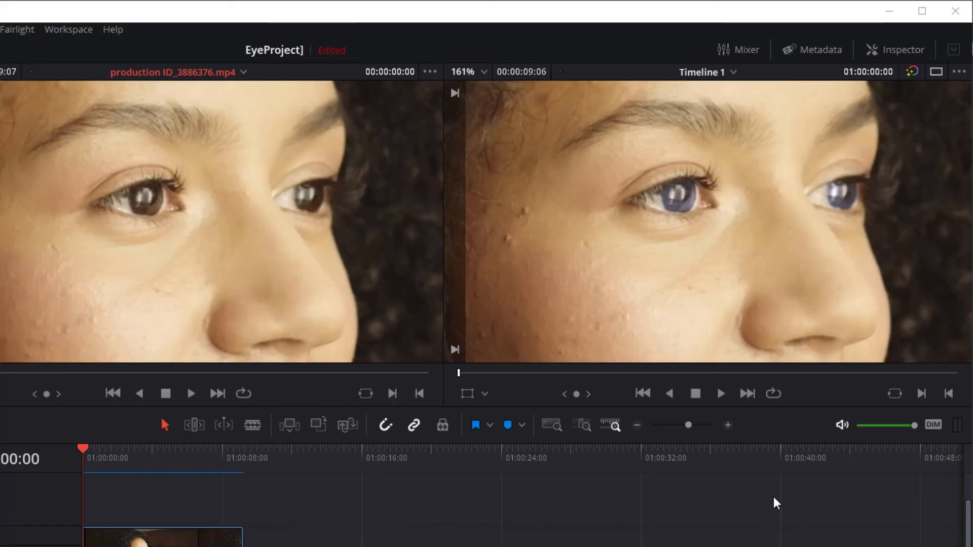
pyautogui.click(719, 393)
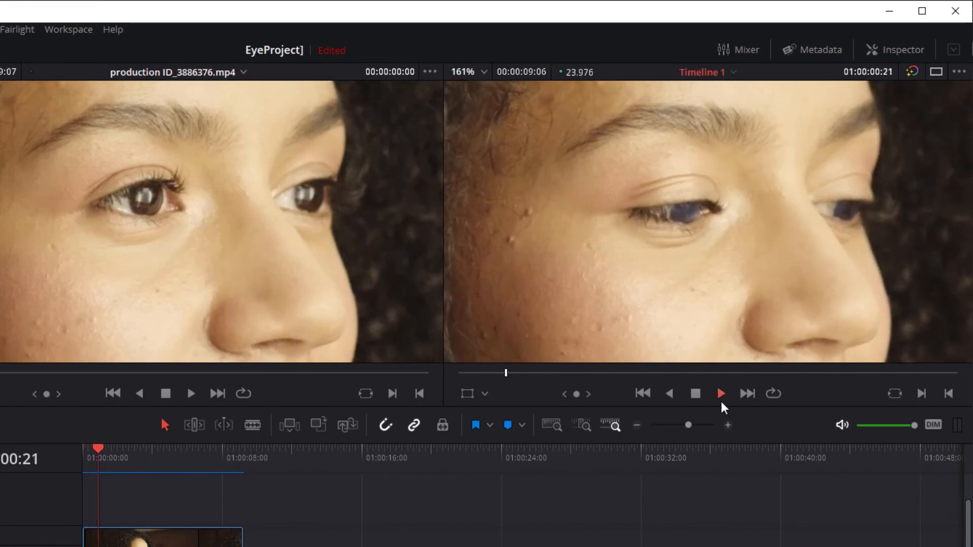
pyautogui.click(719, 393)
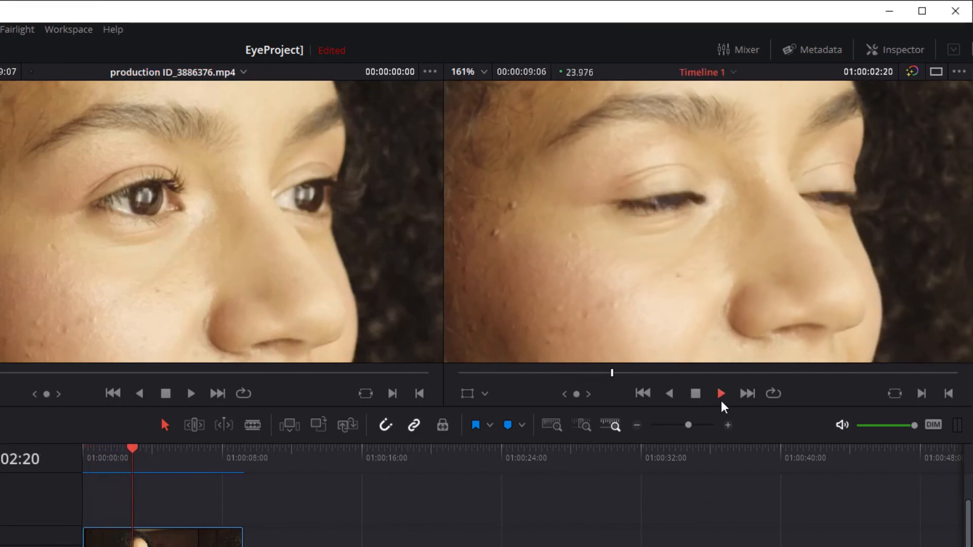
pyautogui.click(719, 393)
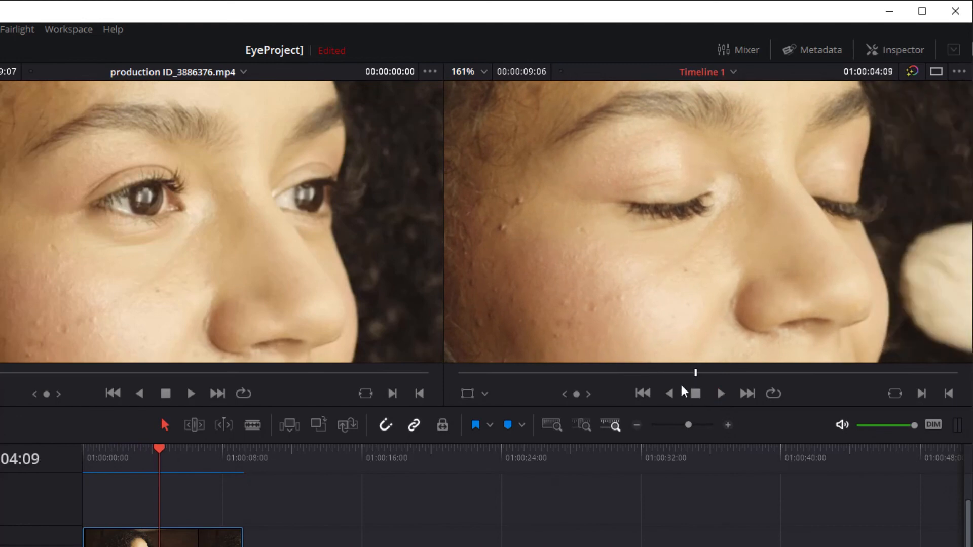
pyautogui.click(642, 393)
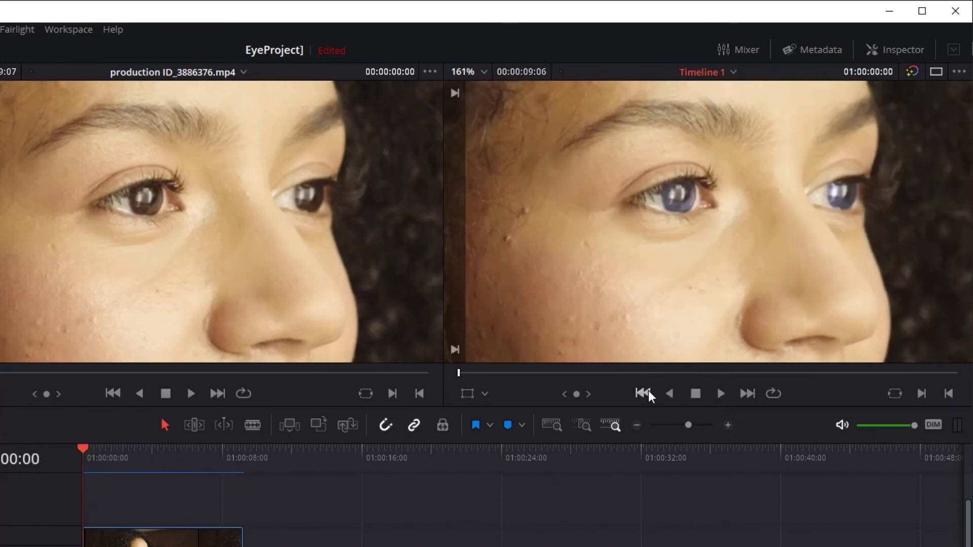
pyautogui.click(190, 393)
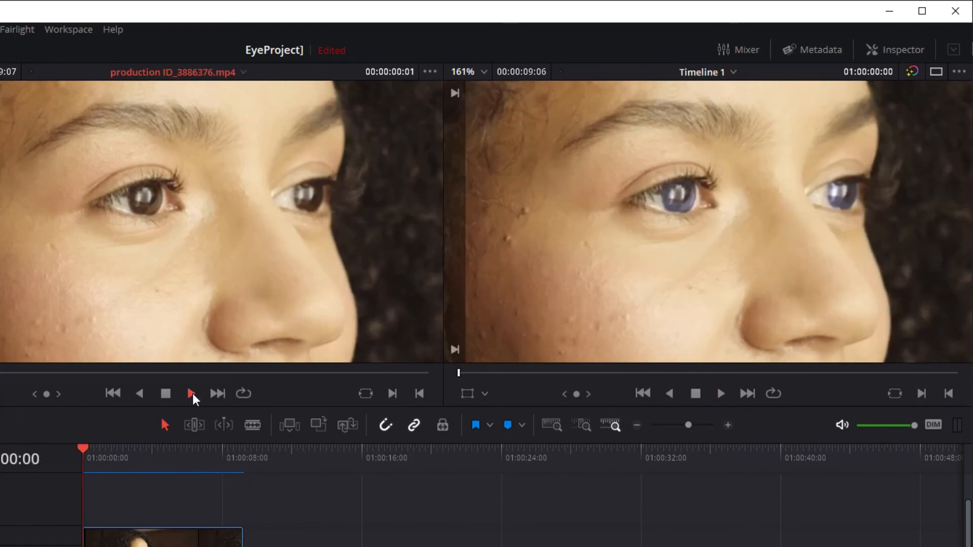
pyautogui.click(191, 393)
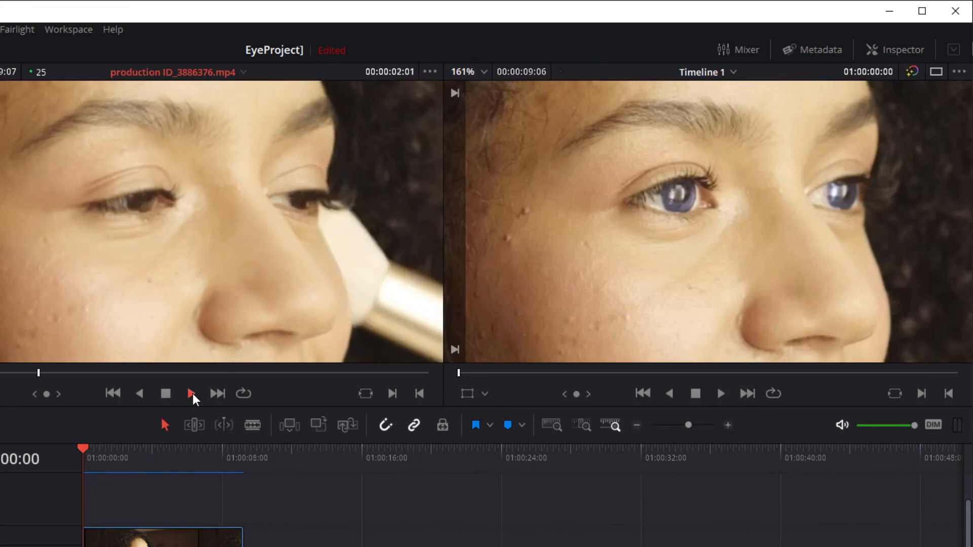